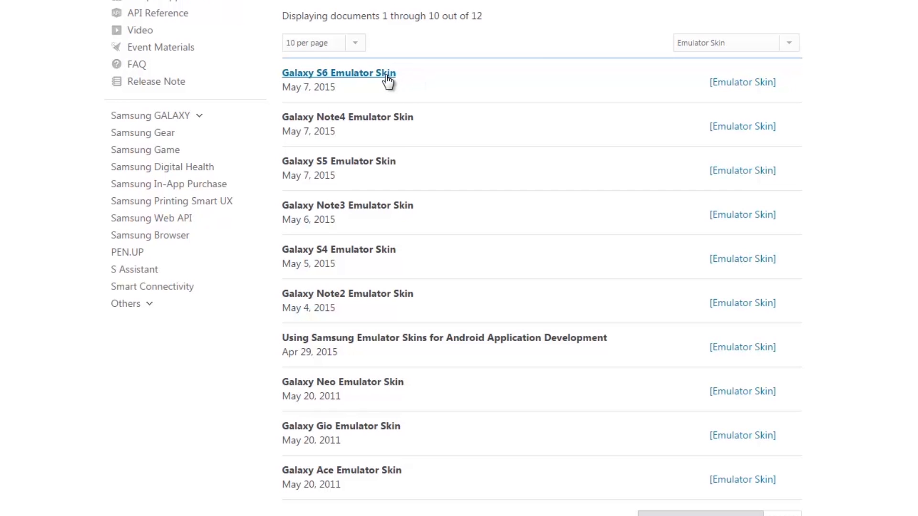
View the Galaxy S6 Emulator Skin page while galaxy_s6_black.zip downloads.
click(338, 73)
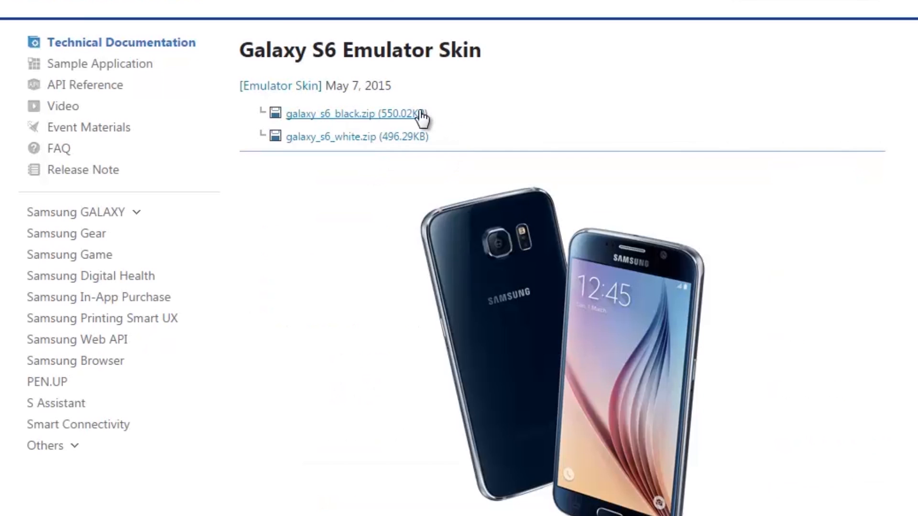
scroll(down, 3)
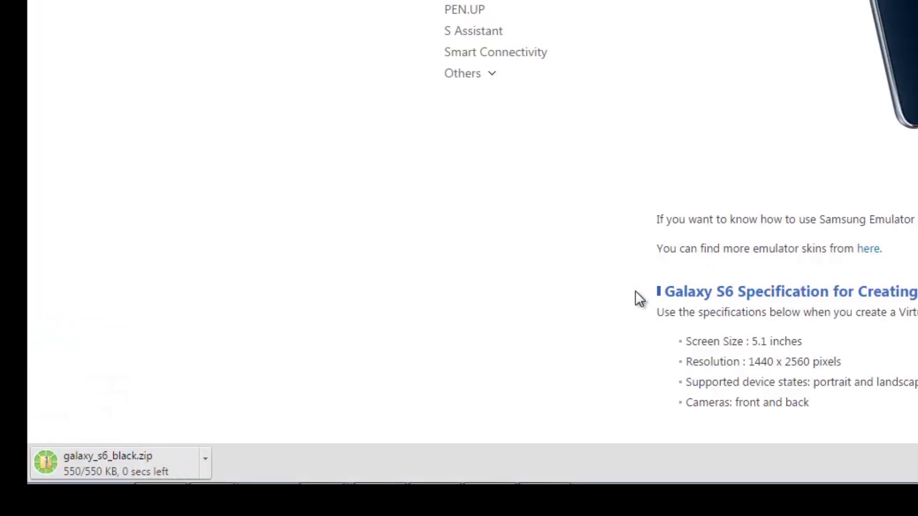
Extract galaxy_s6_black.zip into a galaxy_s6_black folder and select that folder.
right_click(600, 213)
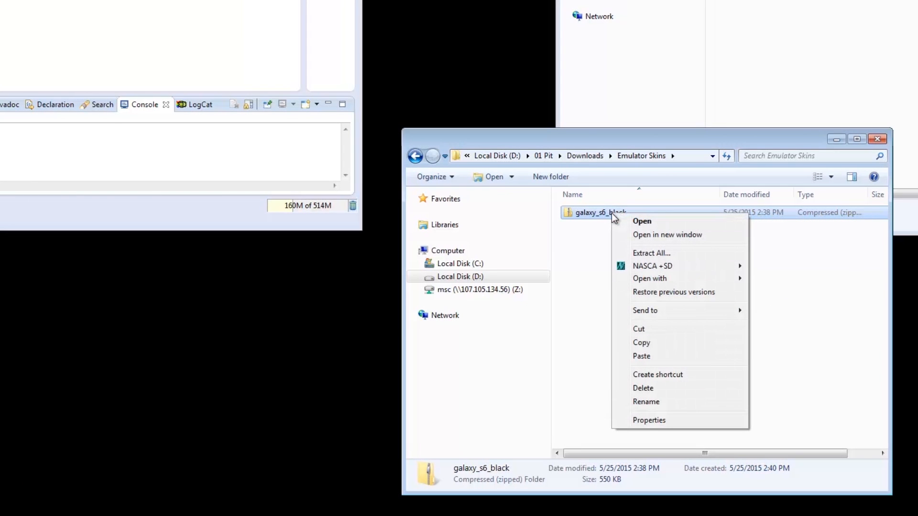
click(651, 253)
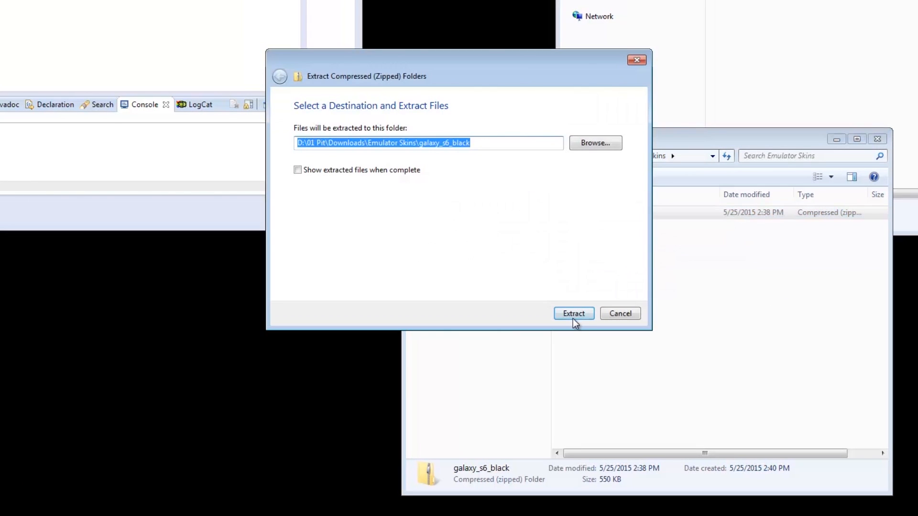
click(573, 313)
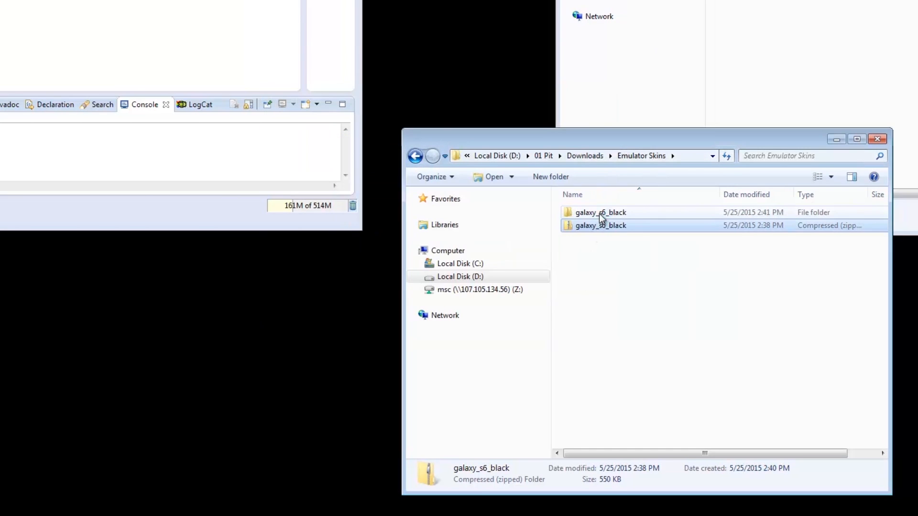
click(601, 212)
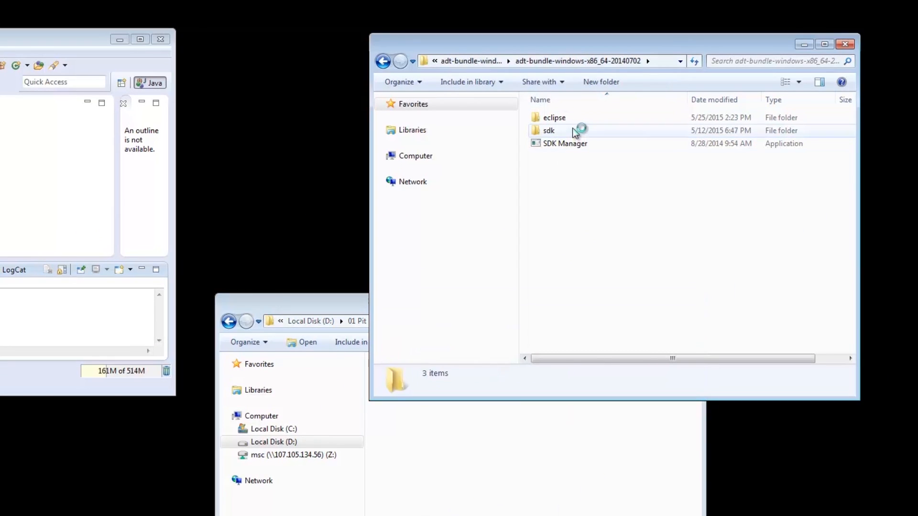
Paste the galaxy_s6_black folder into sdk\platforms\android-21\skins.
double_click(549, 130)
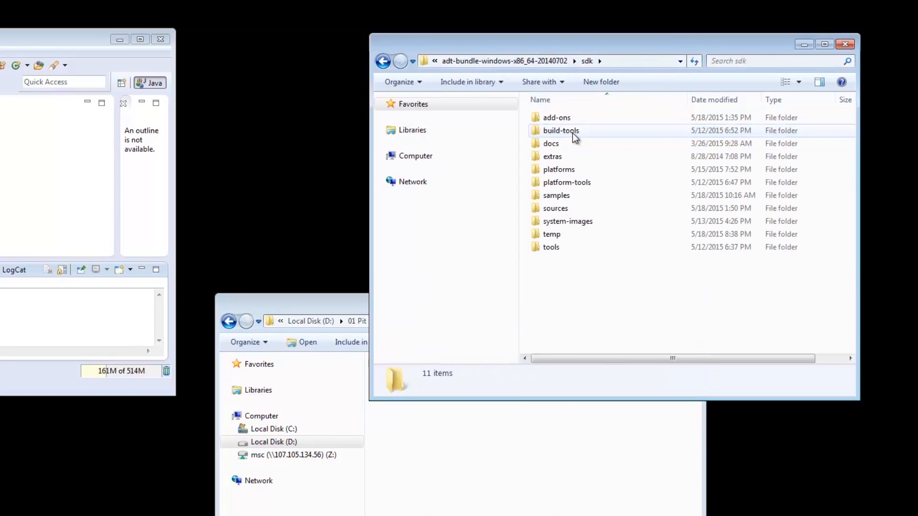
double_click(557, 169)
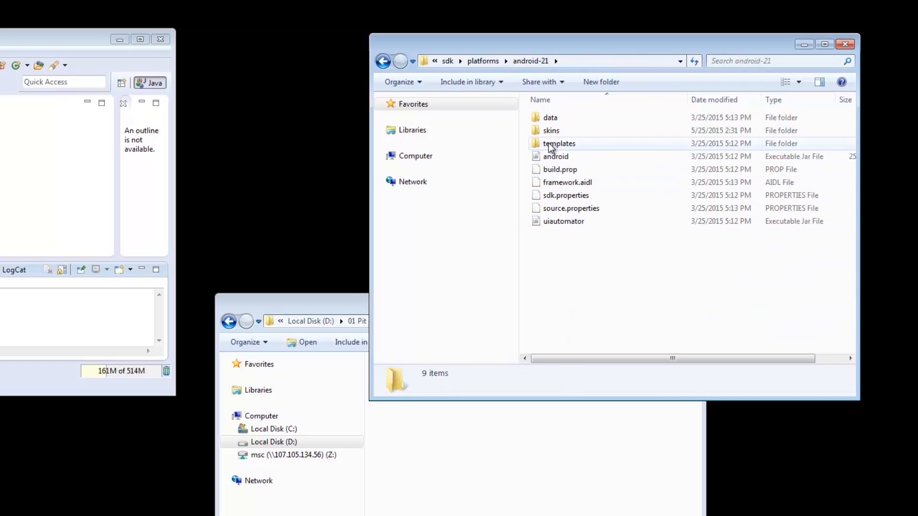
double_click(550, 131)
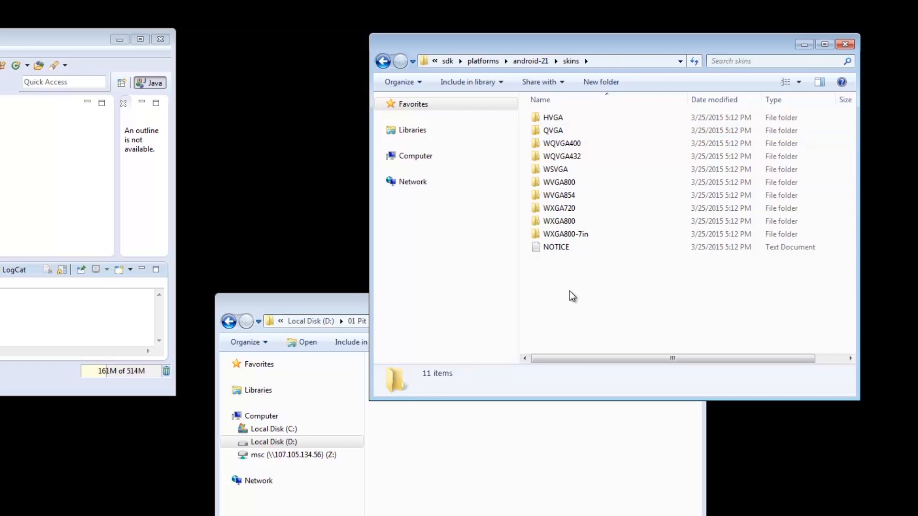
right_click(572, 295)
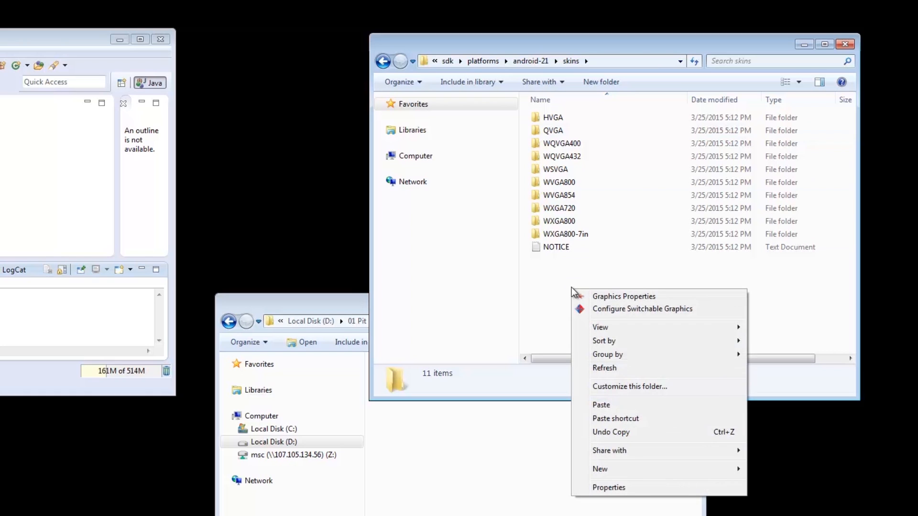
click(601, 405)
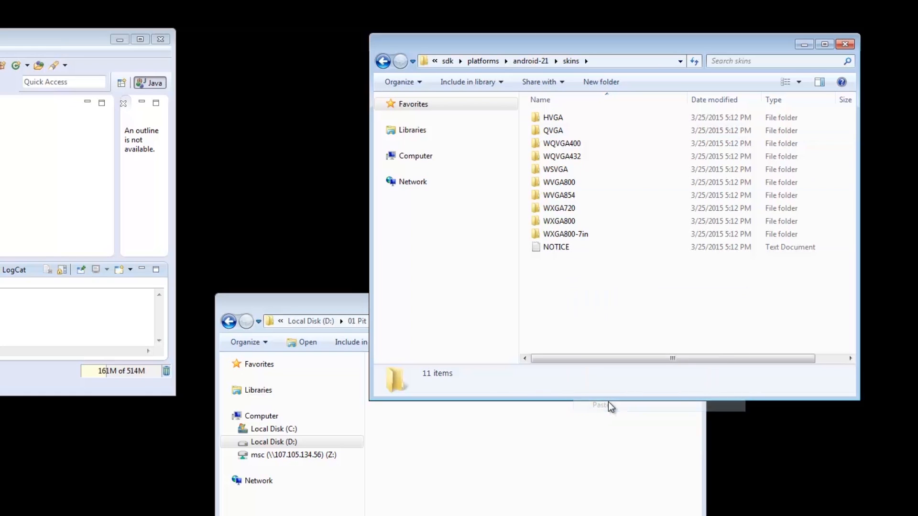
click(600, 405)
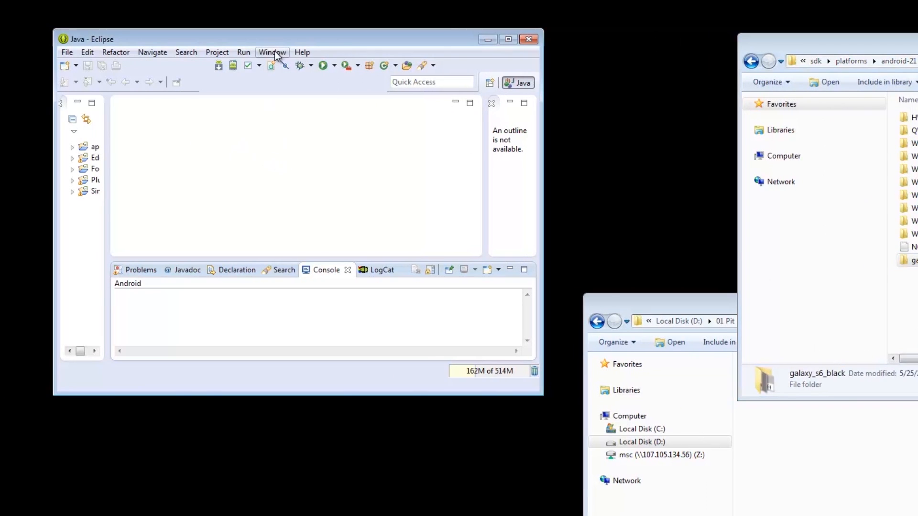
Show the Device Definitions list in Eclipse's Android Virtual Device Manager.
click(271, 51)
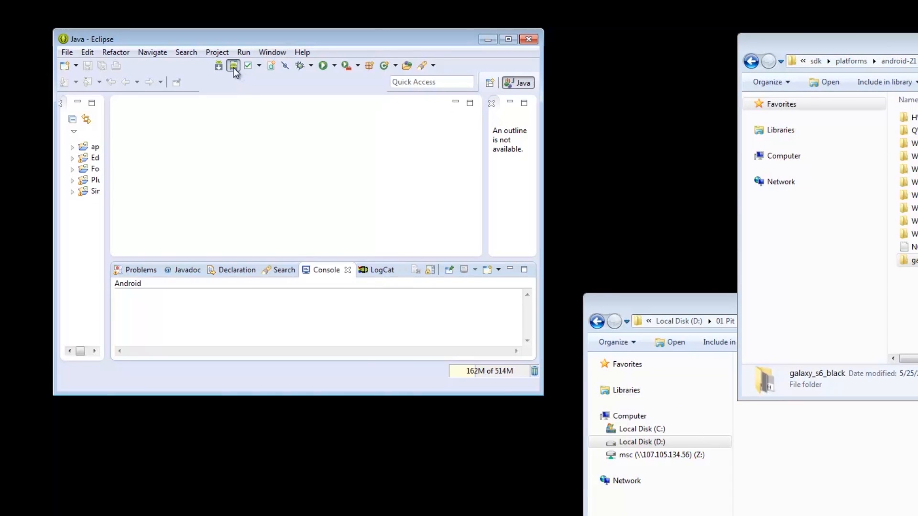
click(233, 65)
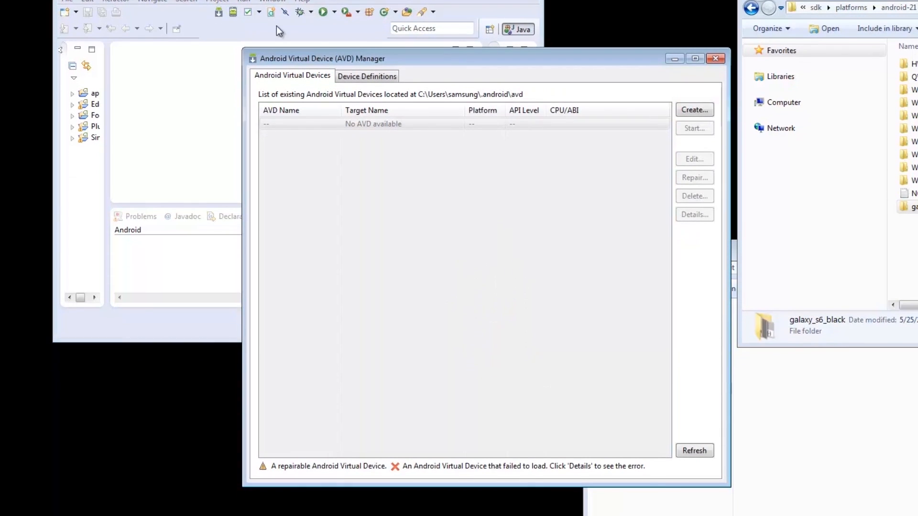
click(367, 76)
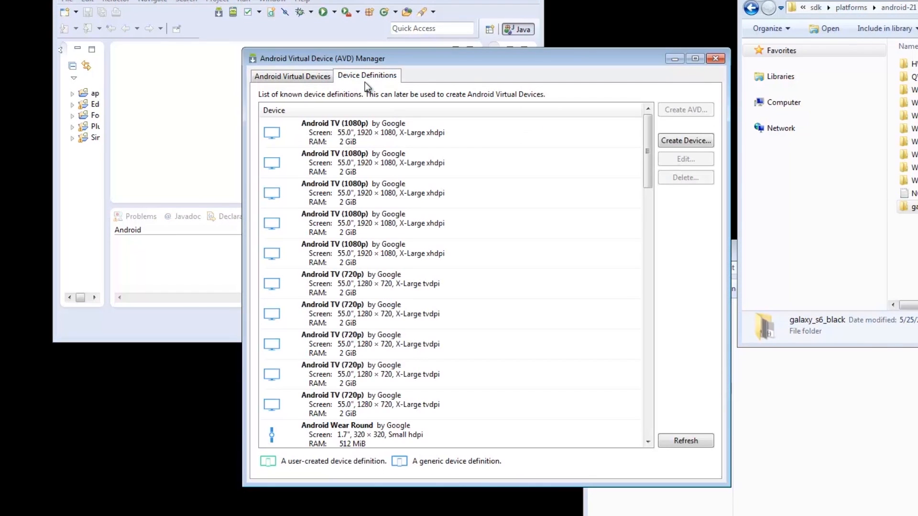
Define a new device 'EC Galaxy S6' with a 5.1-inch 1440×2560 screen.
click(685, 140)
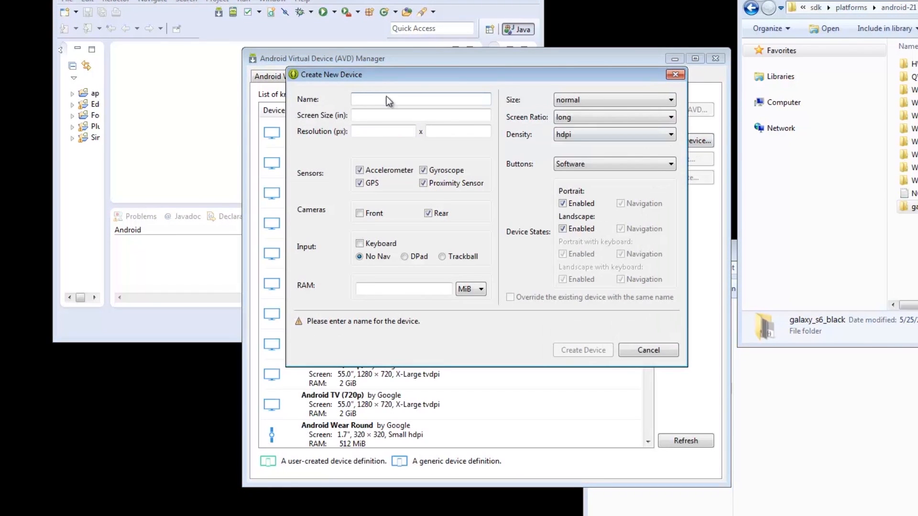
text(EC)
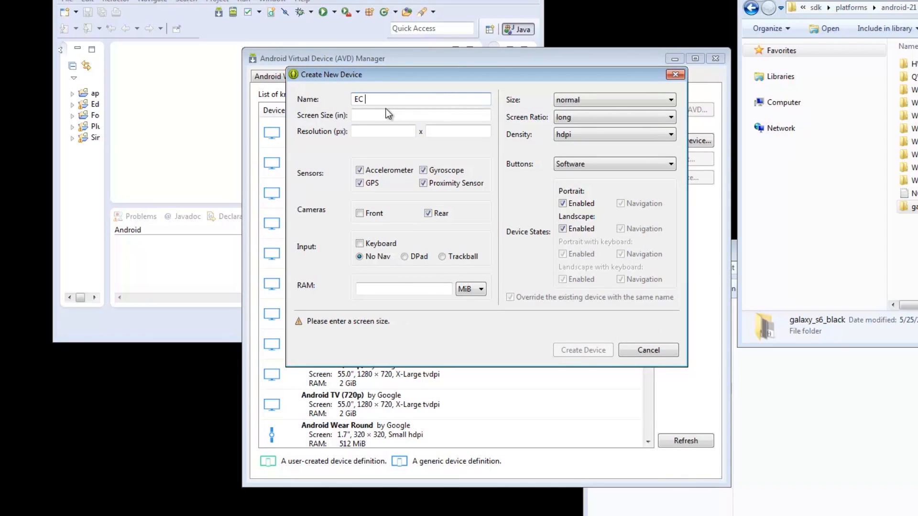
text(Galaxy S6)
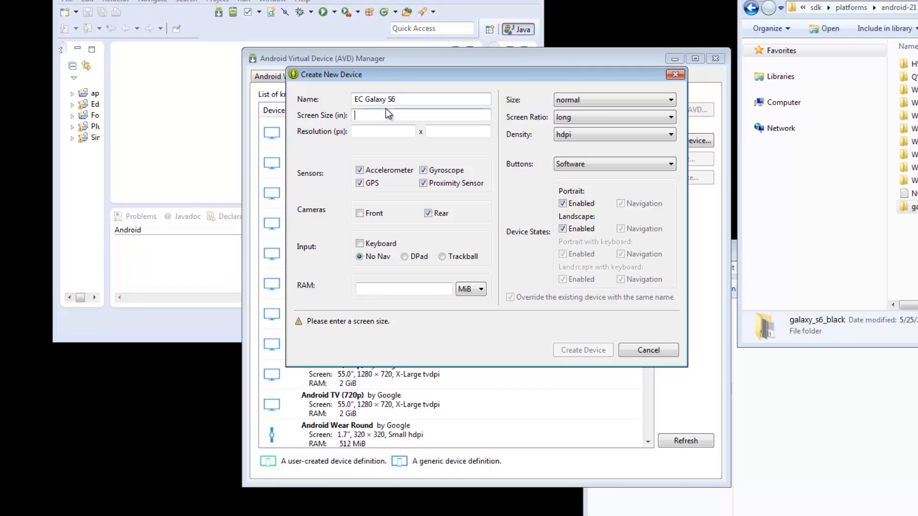
text(5.1)
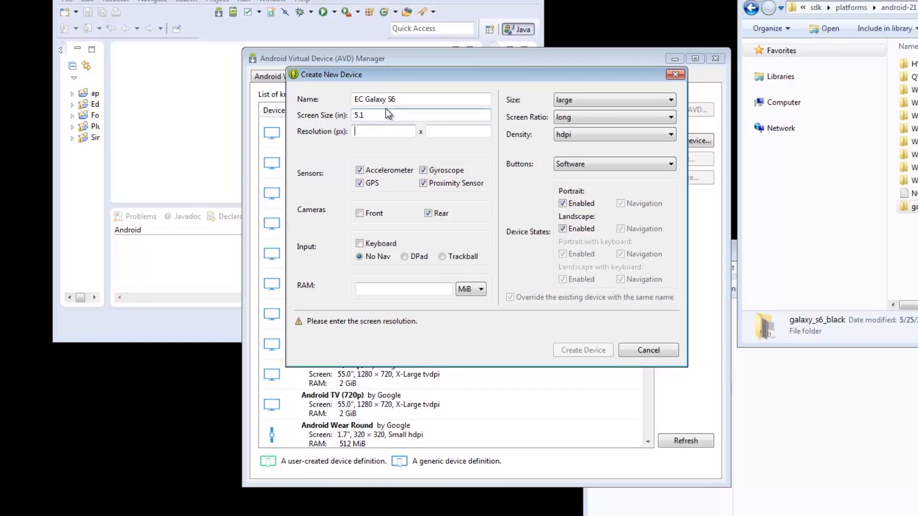
text(1440)
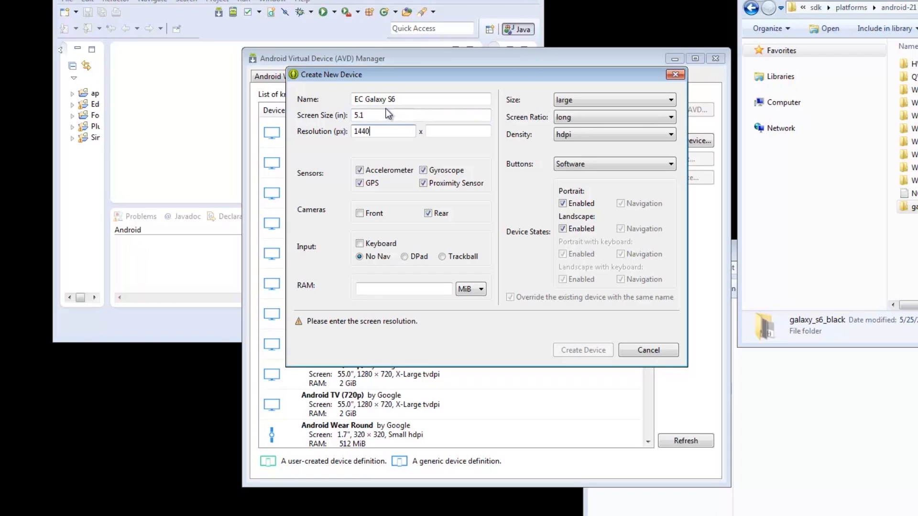
text(2560)
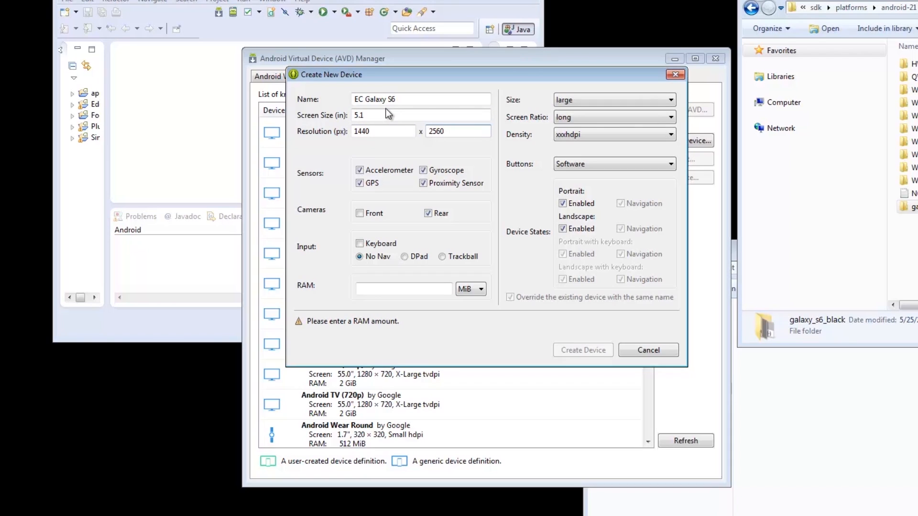
Give it a front camera, hardware keyboard and 700 MiB RAM, then create the definition.
click(360, 213)
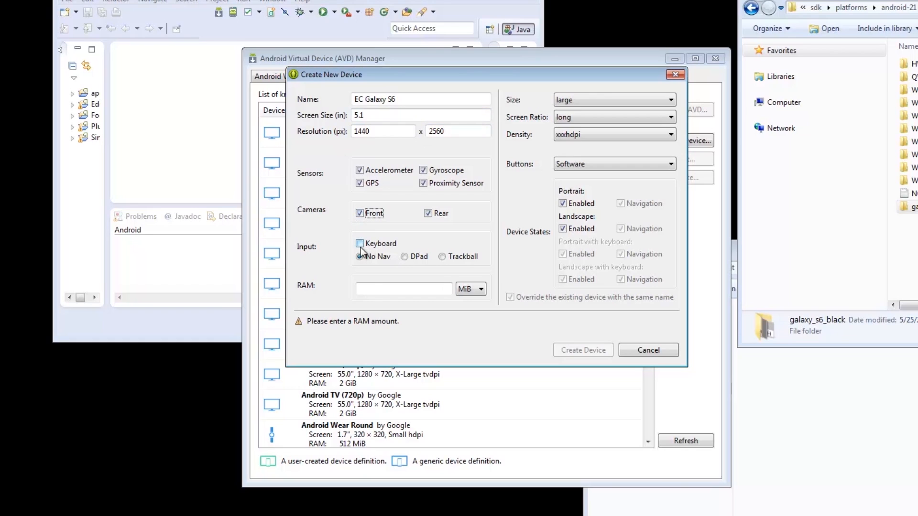
click(358, 244)
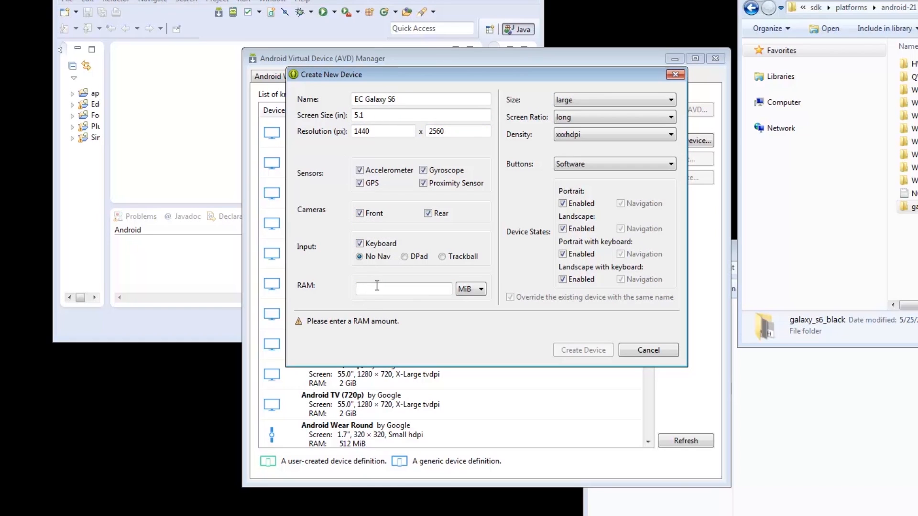
text(700)
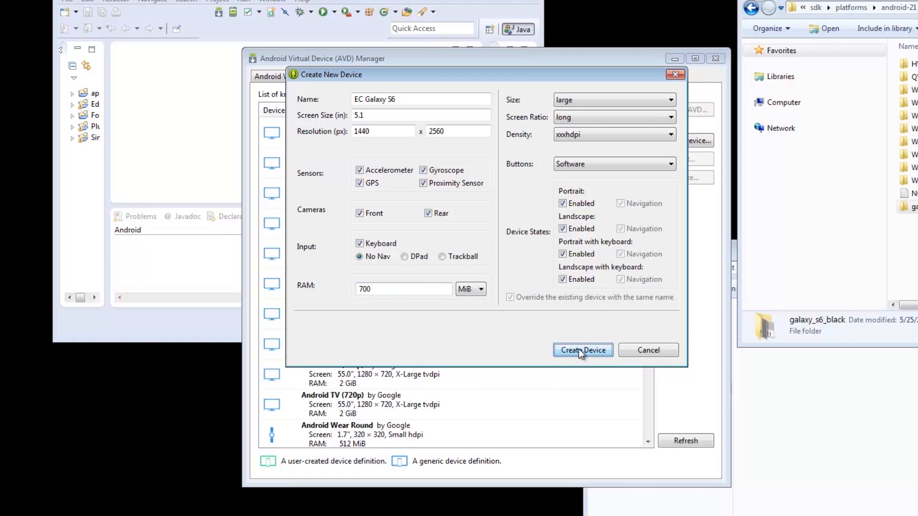
click(583, 350)
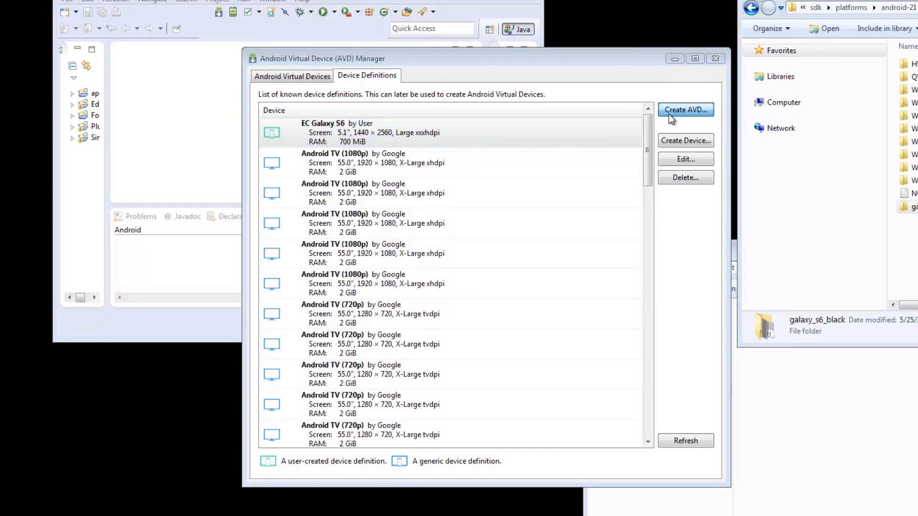
Create an AVD from EC Galaxy S6 targeting Android 5.0.1 API 21 on Intel Atom (x86).
click(686, 110)
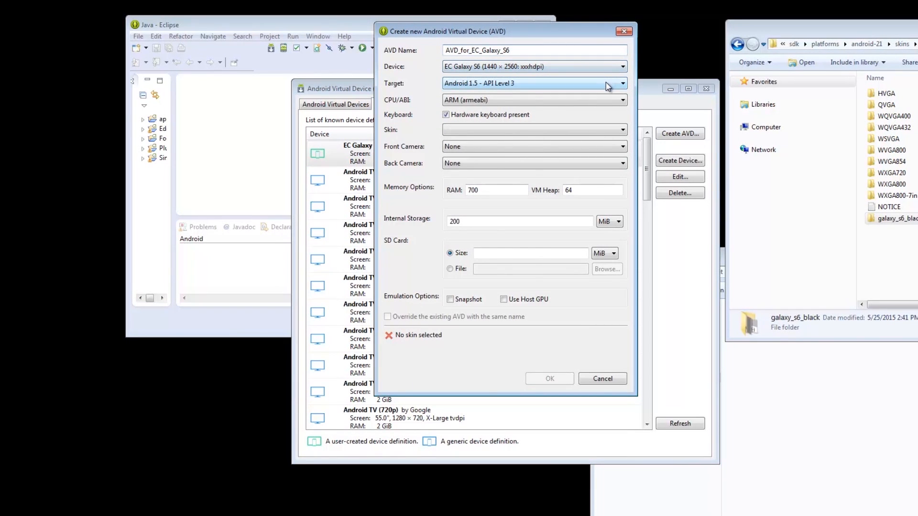
click(623, 83)
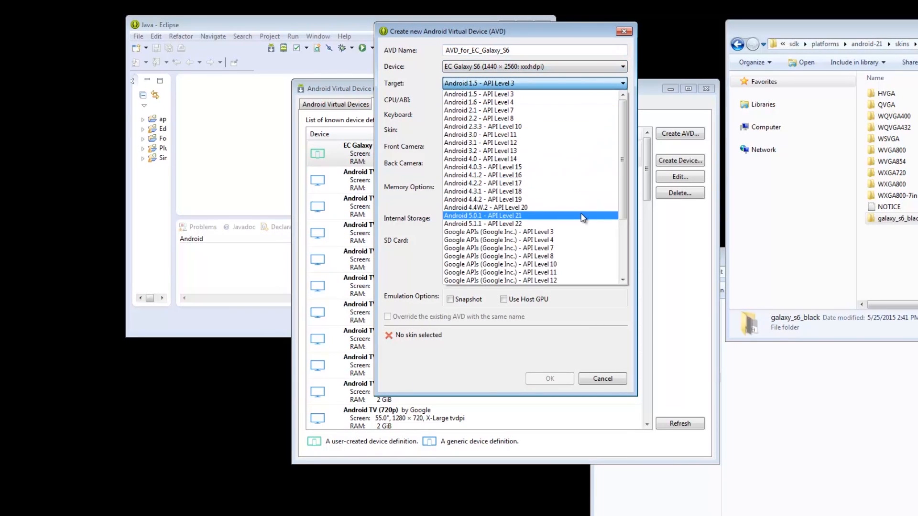
click(482, 215)
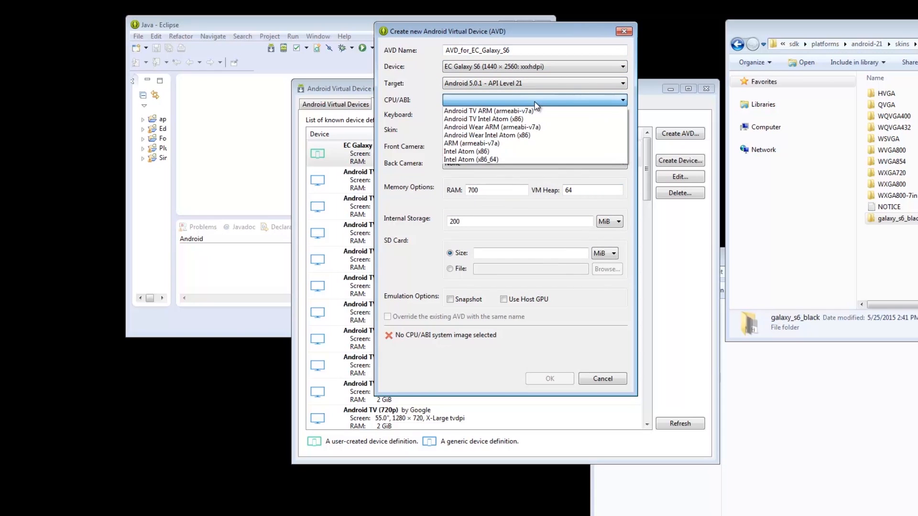
click(470, 151)
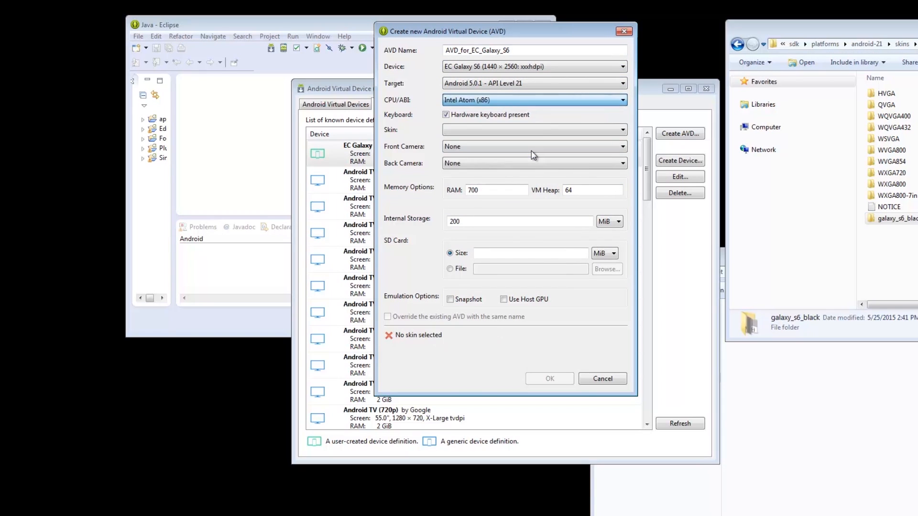
Apply the galaxy_s6_black skin, enable host GPU and create AVD_for_EC_Galaxy_S6.
click(623, 129)
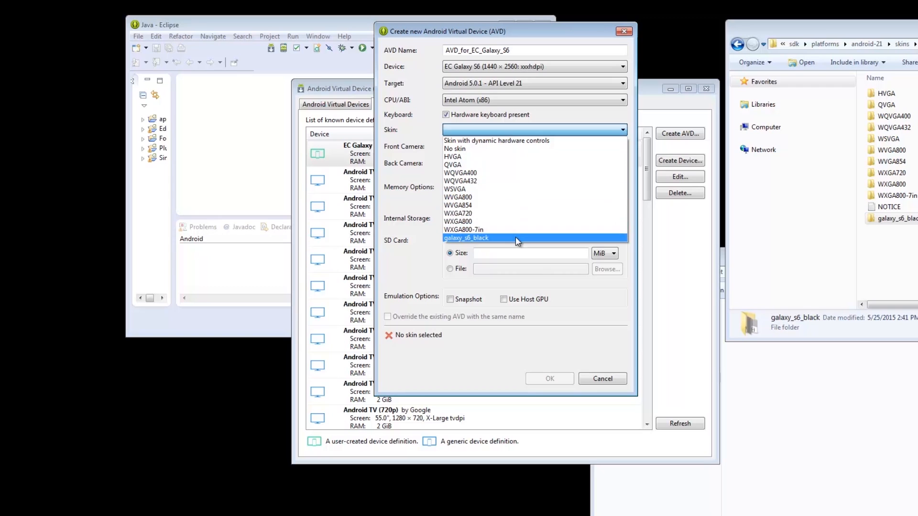
click(466, 238)
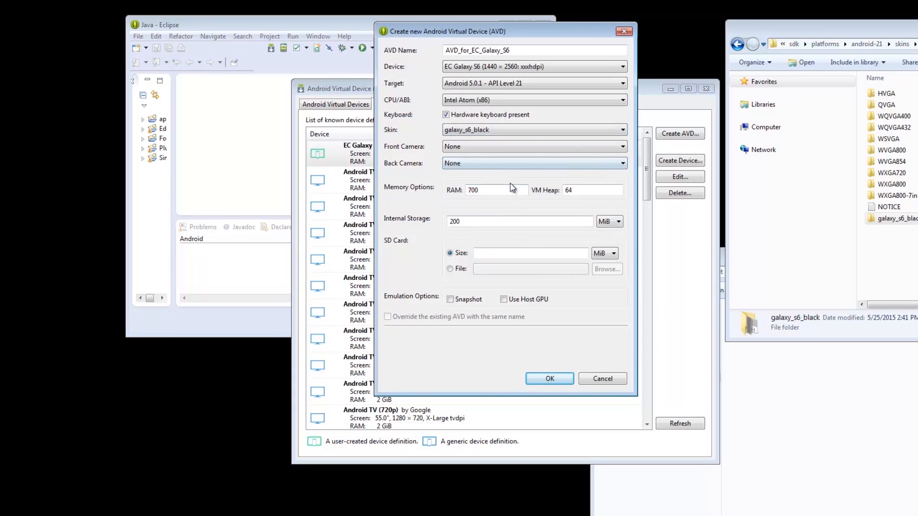
mouse_move(513, 243)
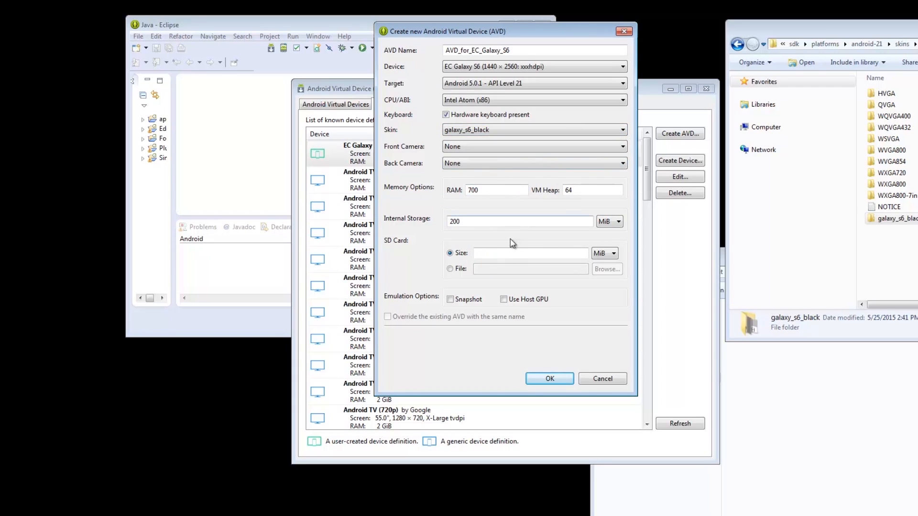
click(504, 300)
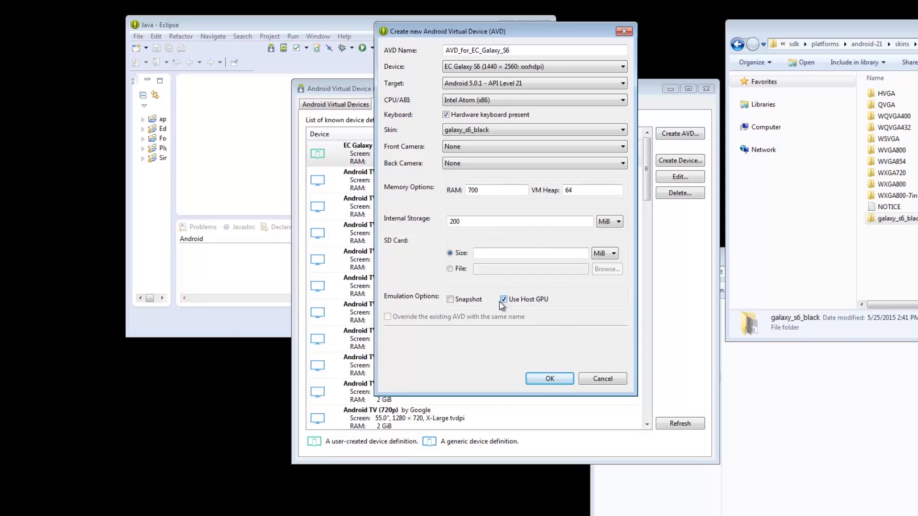
click(549, 379)
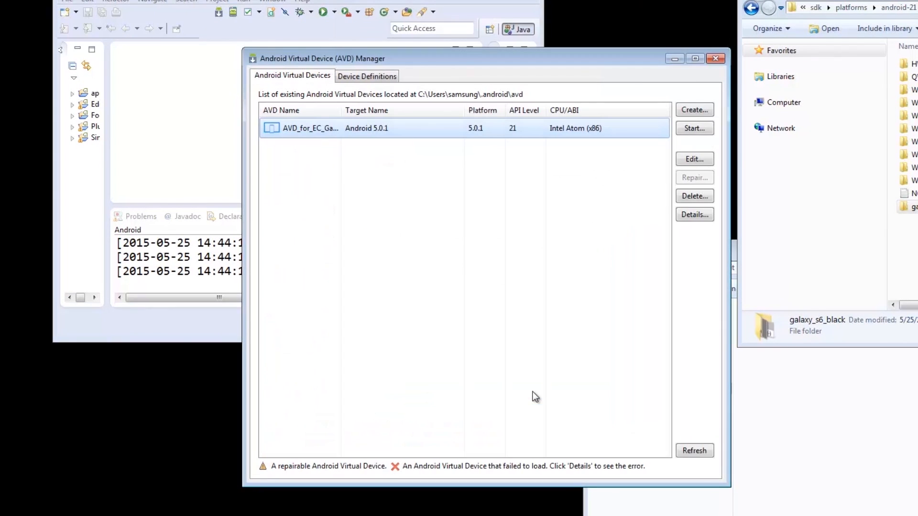
Launch the AVD_for_EC_Galaxy_S6 emulator with default launch options.
click(695, 128)
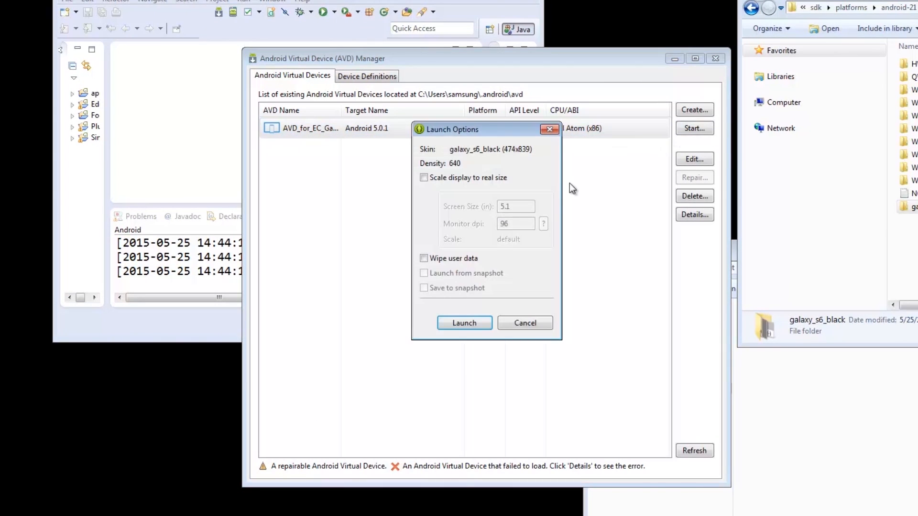
click(464, 322)
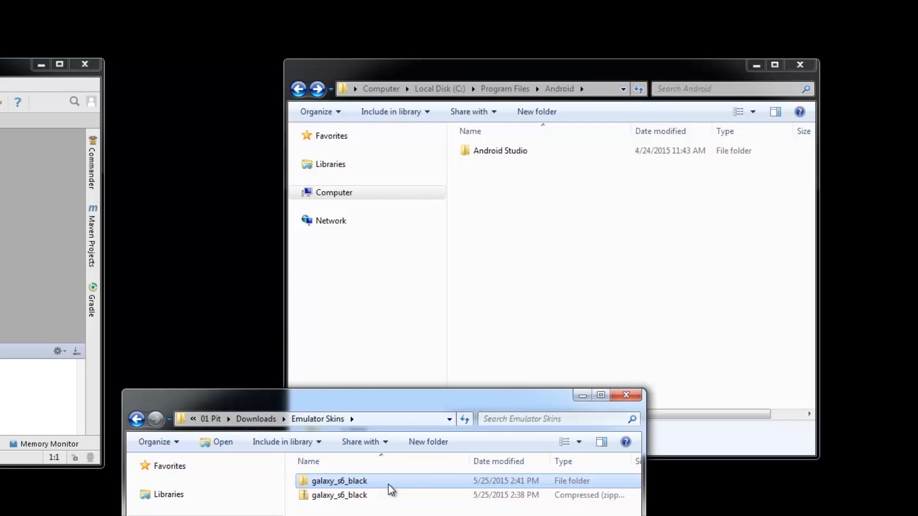
Paste galaxy_s6_black into Android Studio\plugins\android\lib\device-art-resources with administrator permission.
click(500, 150)
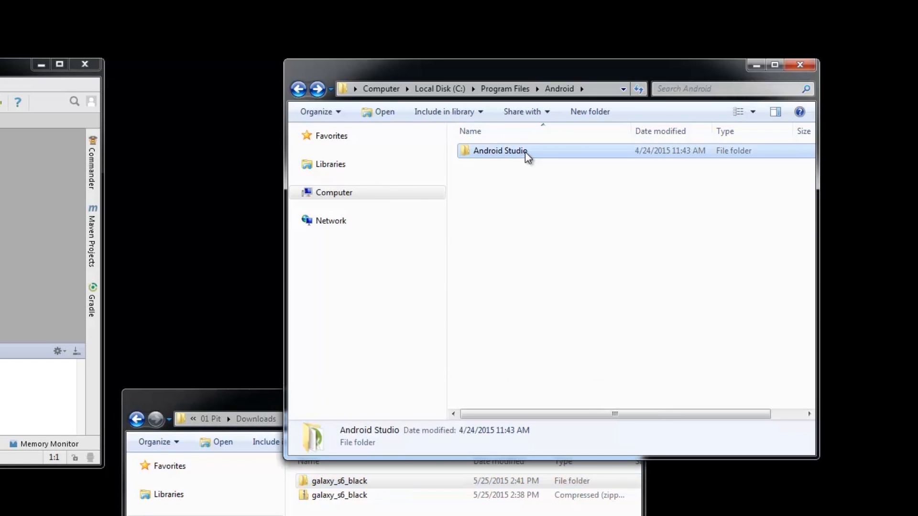
double_click(499, 150)
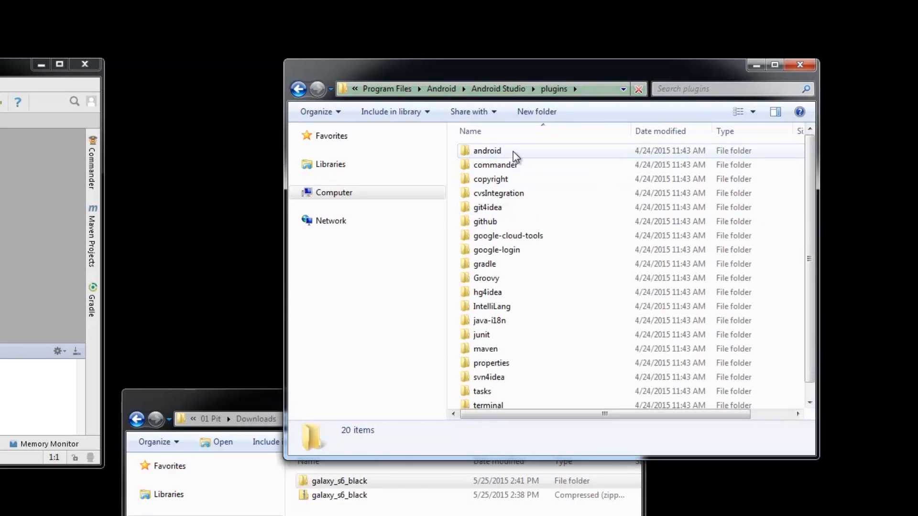
double_click(486, 150)
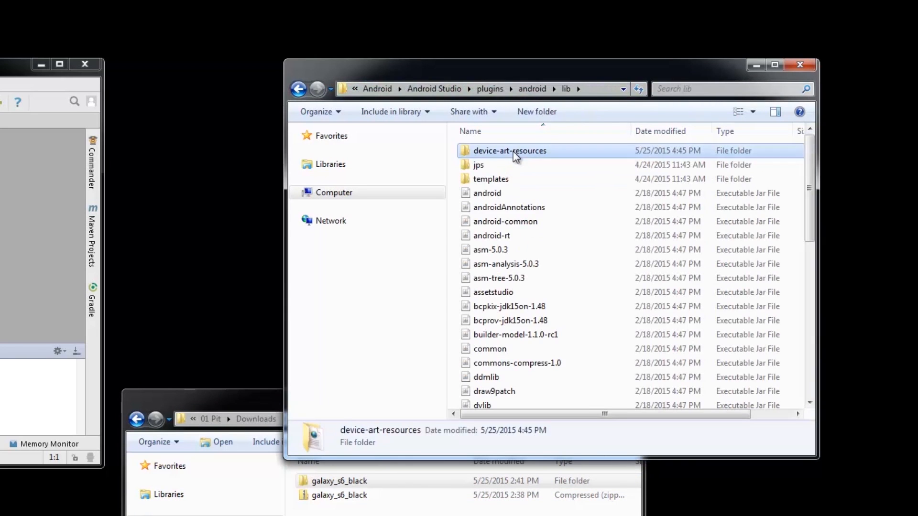
double_click(510, 150)
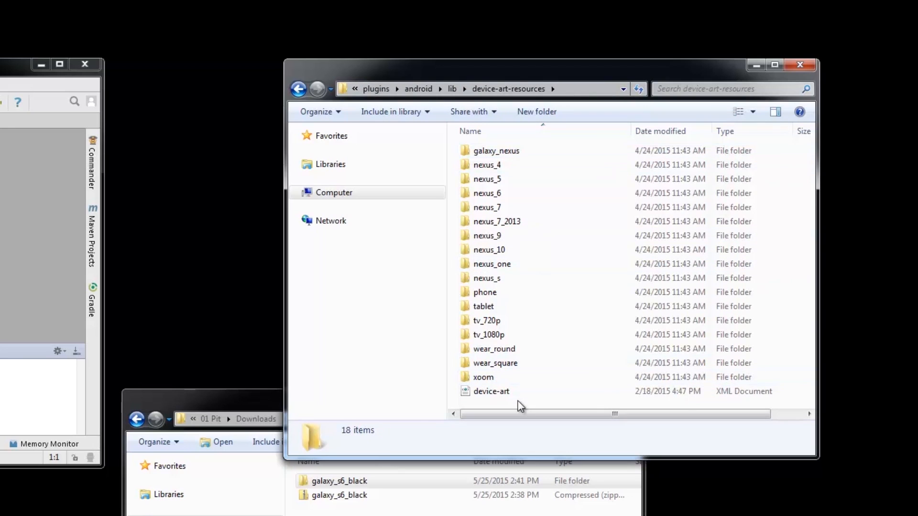
right_click(520, 405)
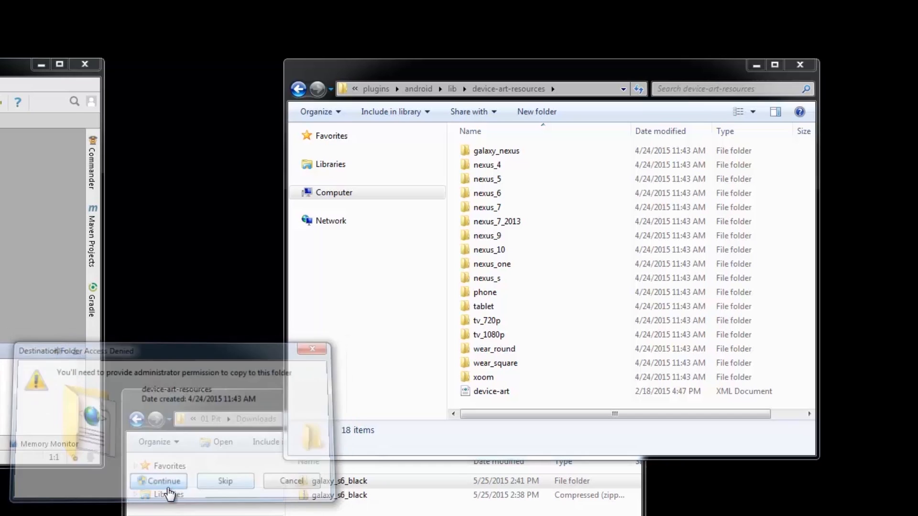
click(164, 481)
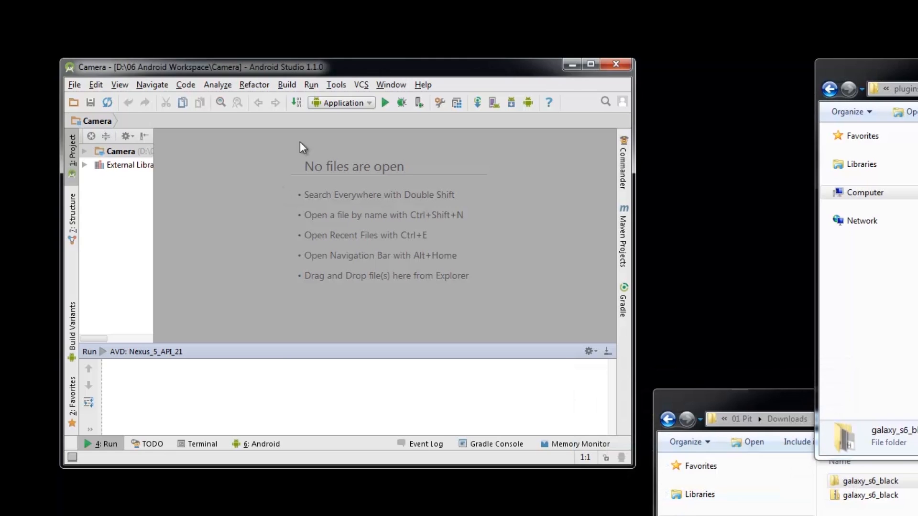
Start a new hardware profile from Android Studio's AVD Manager.
click(336, 85)
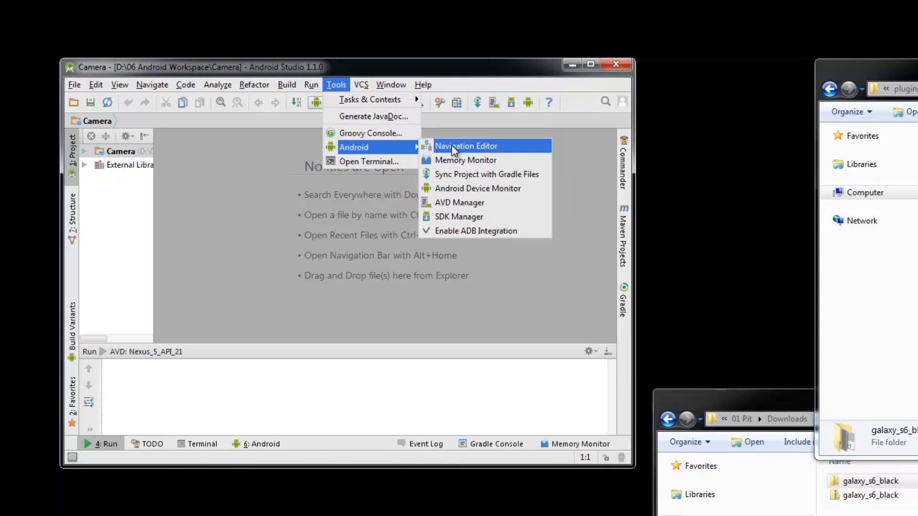
click(460, 202)
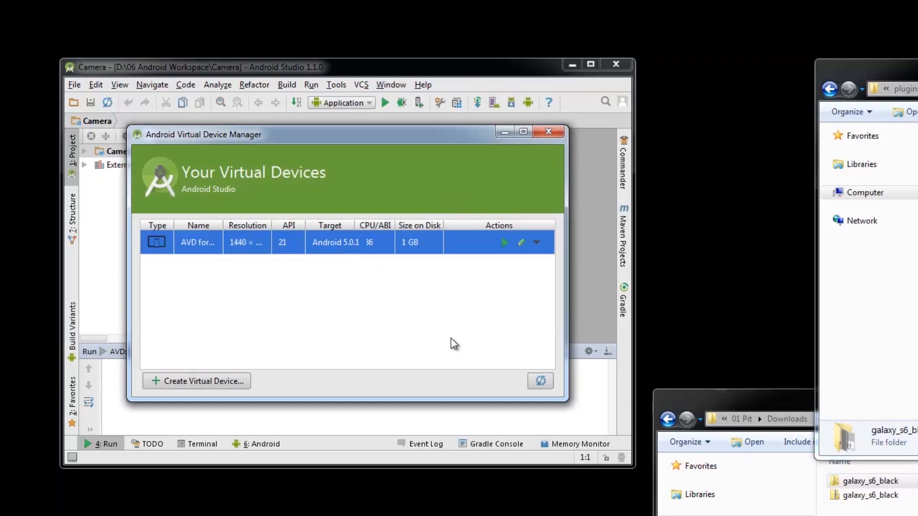
click(197, 382)
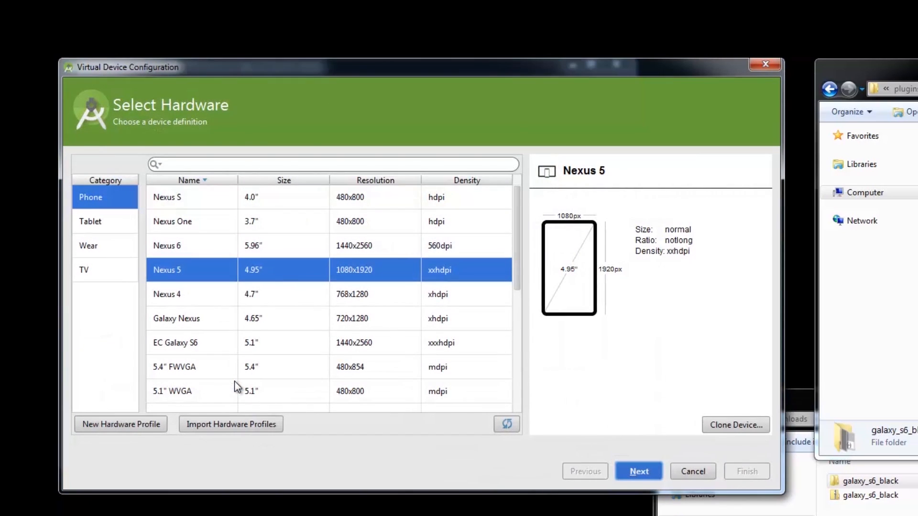
click(121, 424)
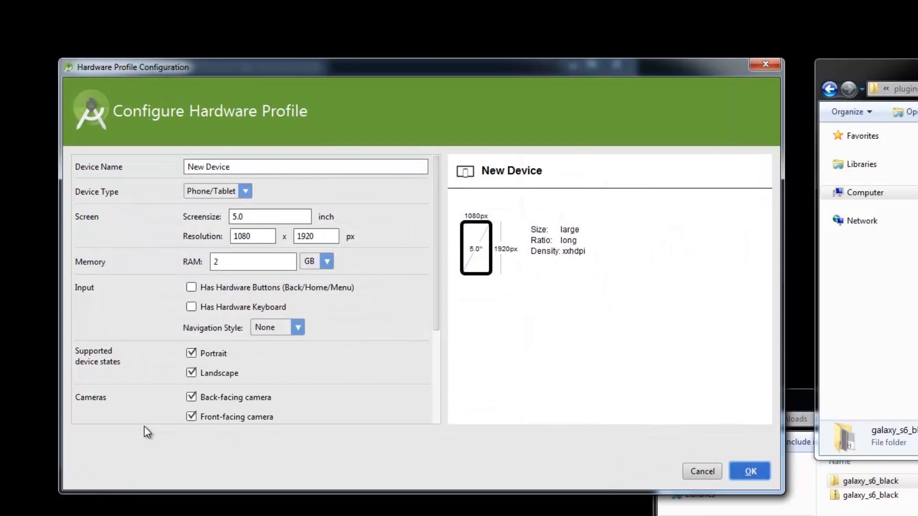
Name it AS Galaxy S6 with 5.1-inch 1440×2560 screen, RAM 700 and hardware keyboard.
click(304, 167)
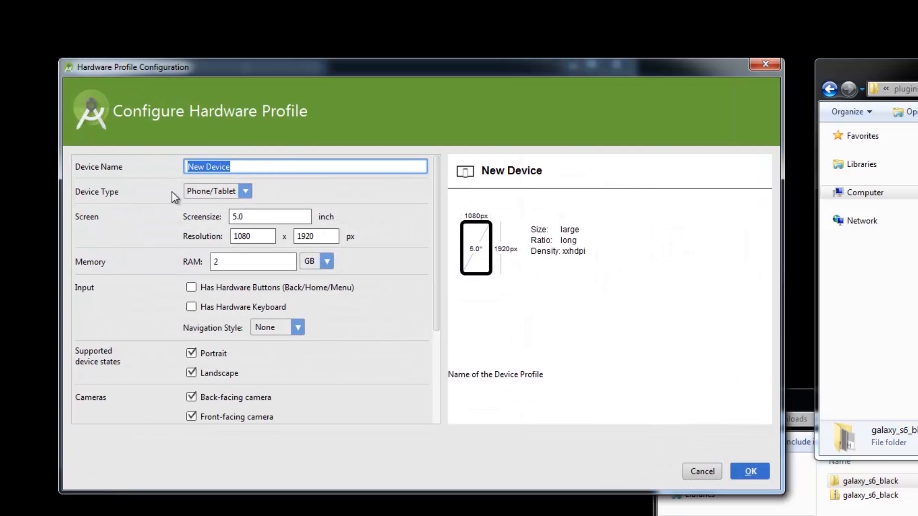
text(AS Galaxy)
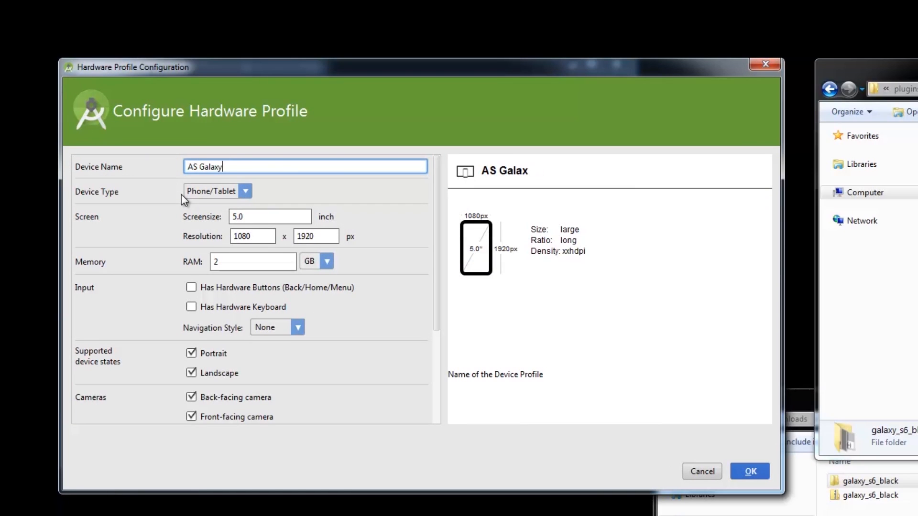
text(S6)
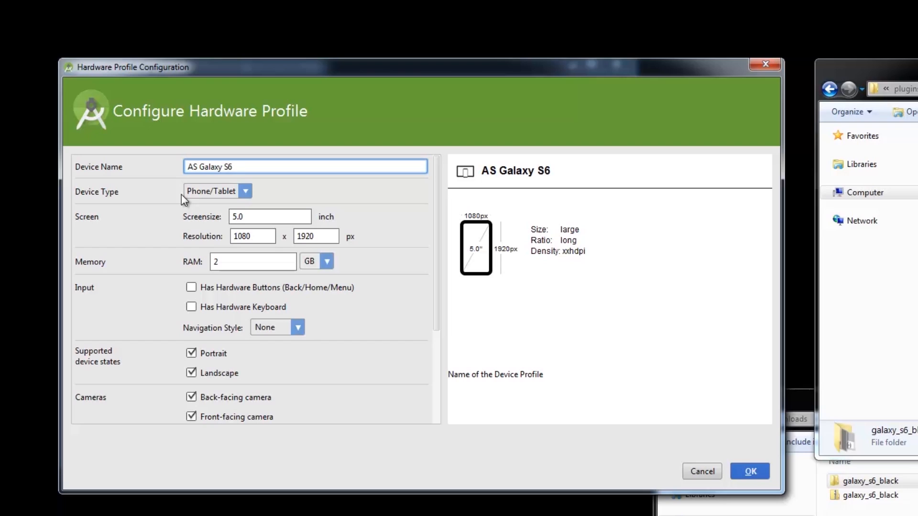
click(252, 236)
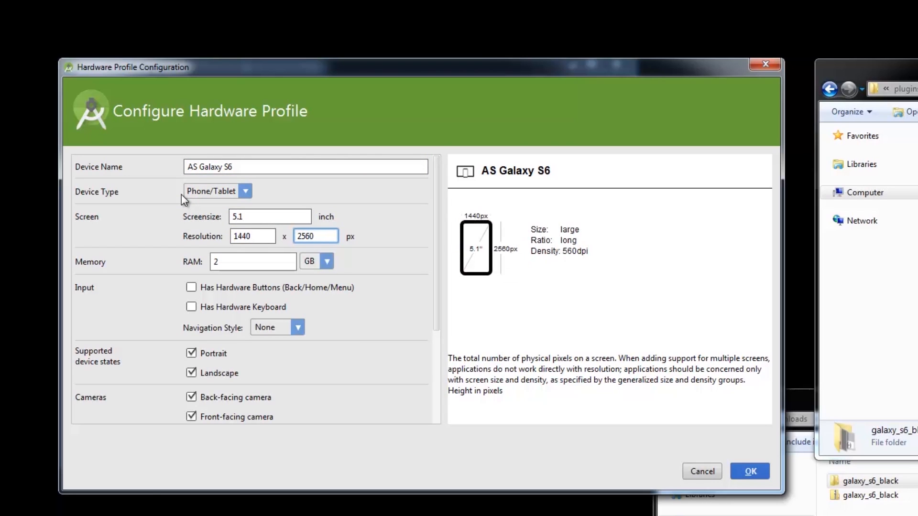
text(700)
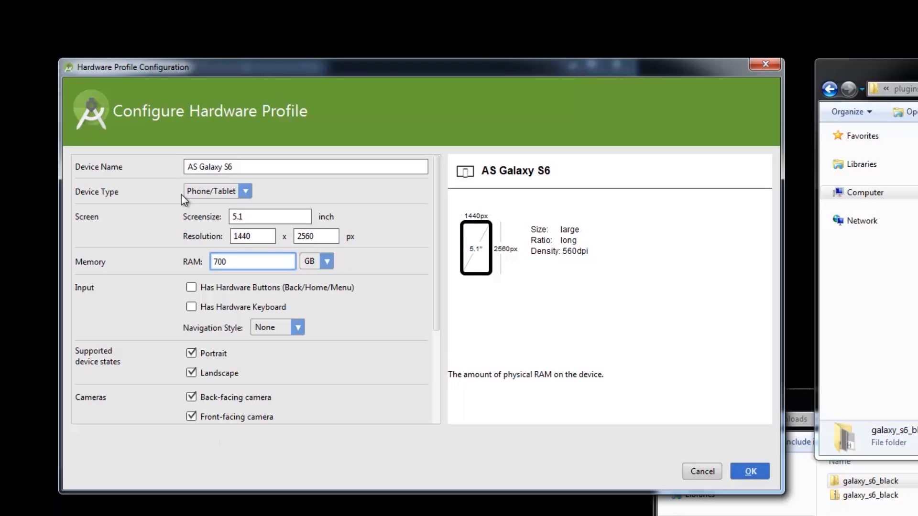
click(191, 287)
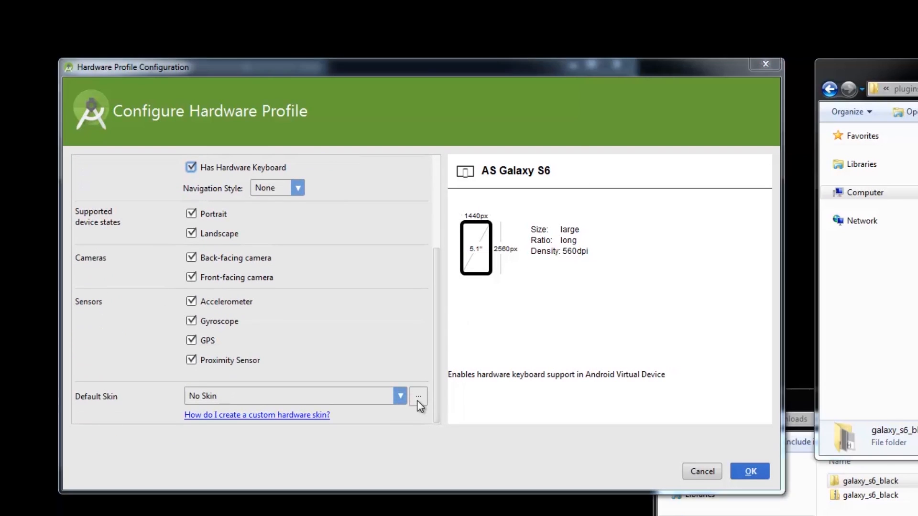
Set the skin to device-art-resources\galaxy_s6_black and save the AS Galaxy S6 profile.
click(418, 396)
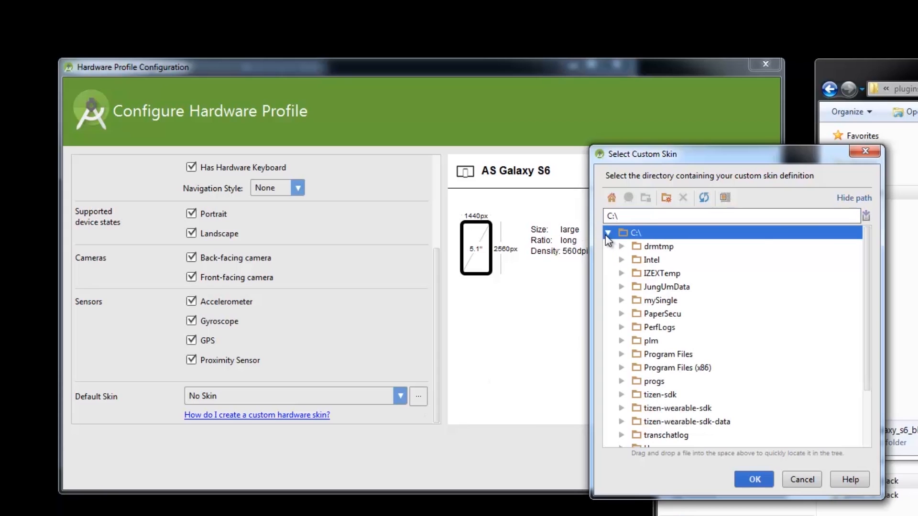
click(622, 354)
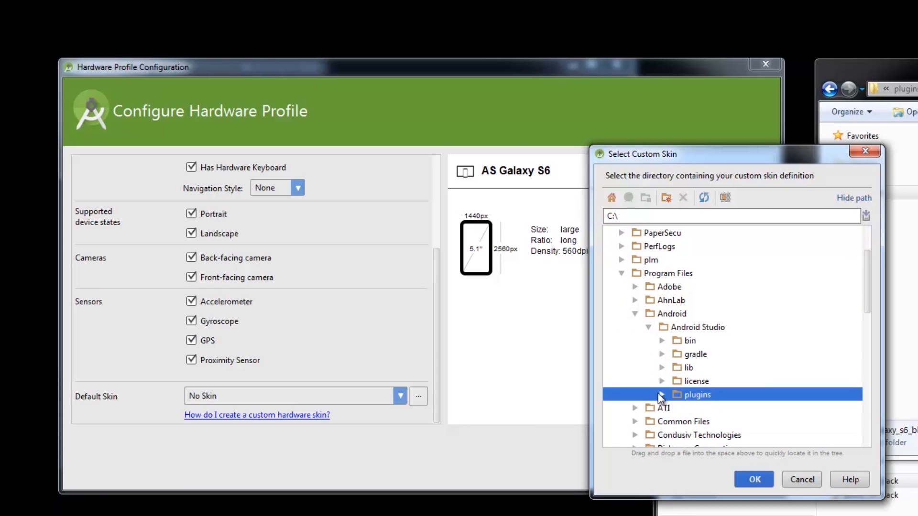
click(662, 395)
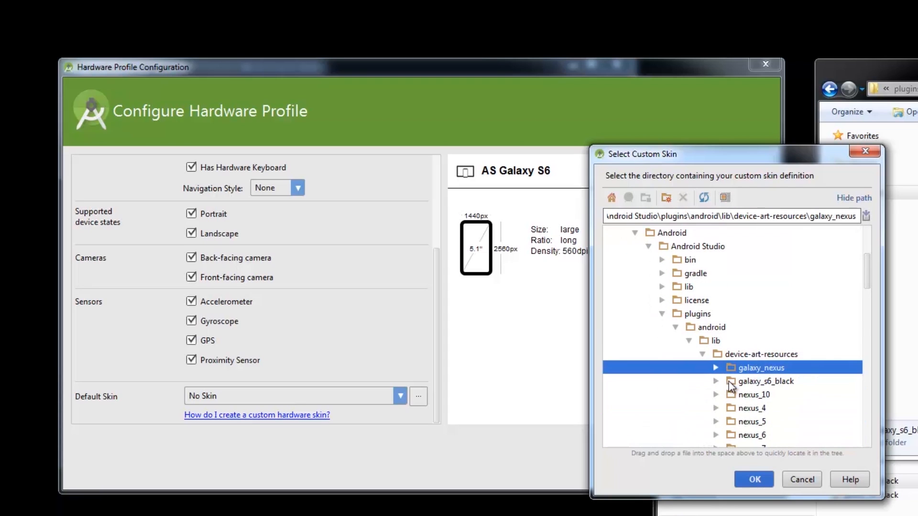
click(753, 480)
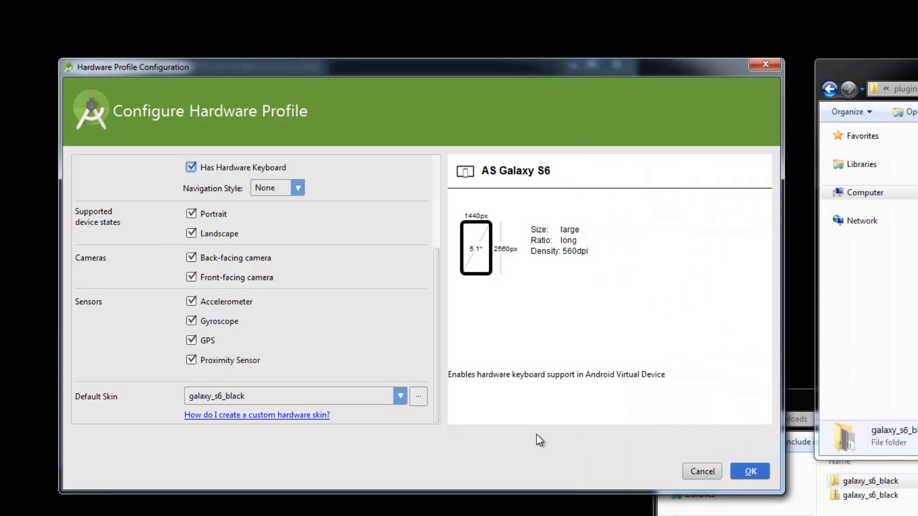
click(750, 472)
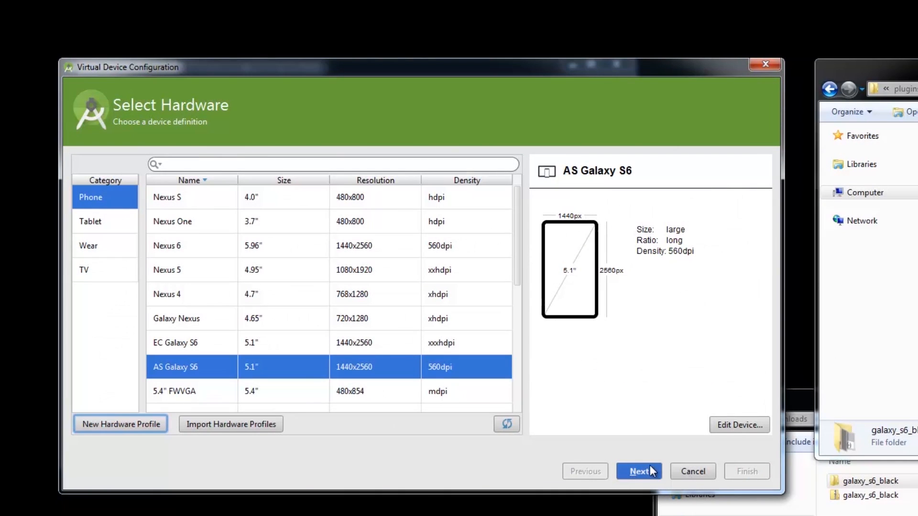
Choose the Lollipop x86 system image for the AS Galaxy S6 API 21 device.
click(639, 471)
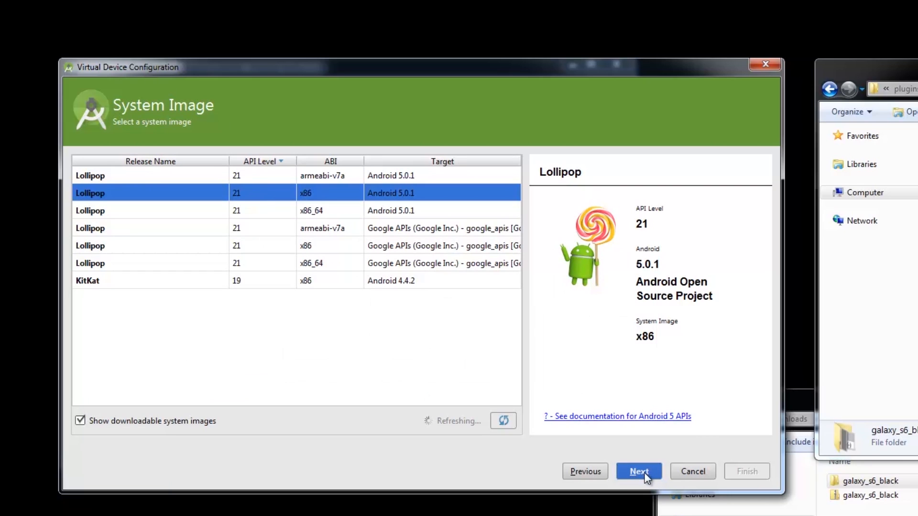
click(638, 471)
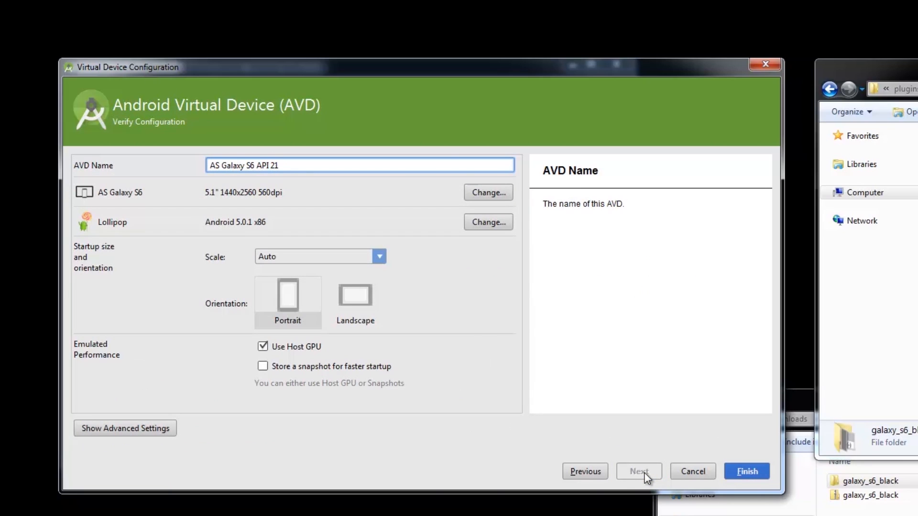
mouse_move(97, 433)
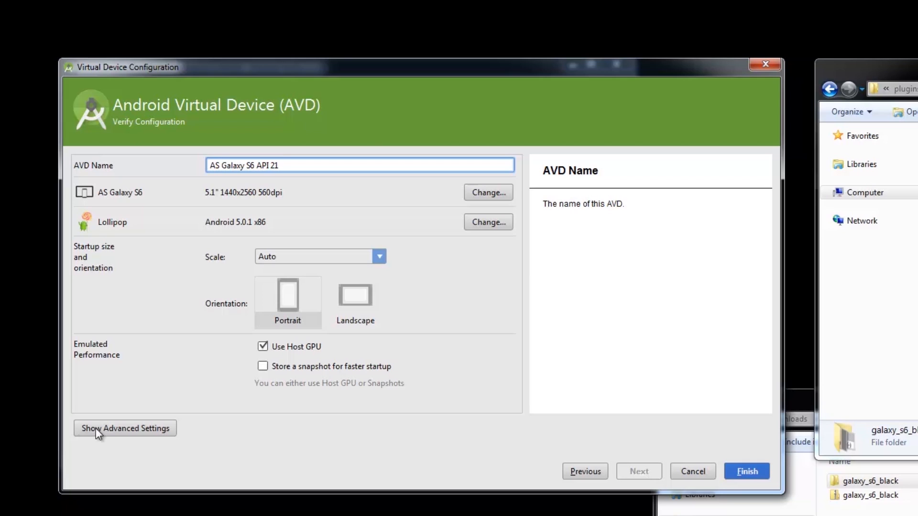
Review the advanced settings and finish creating the AS Galaxy S6 API 21 virtual device.
click(124, 428)
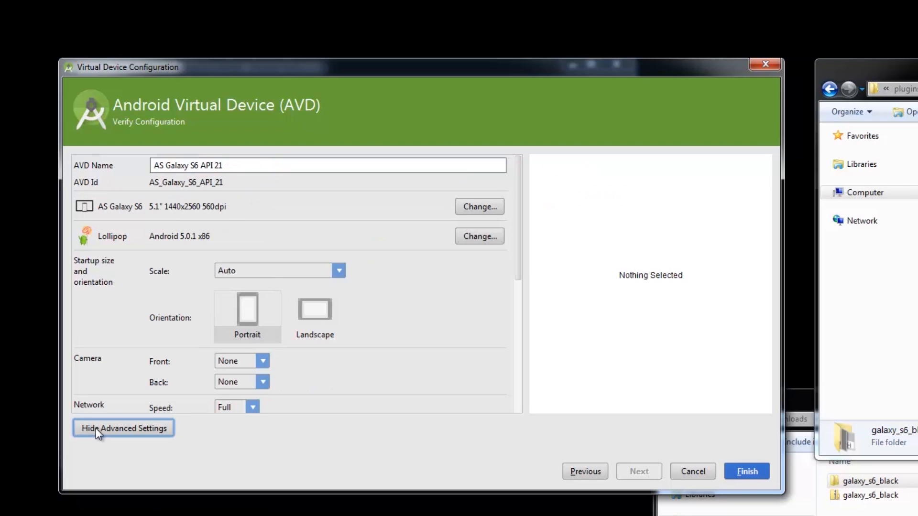
scroll(down, 3)
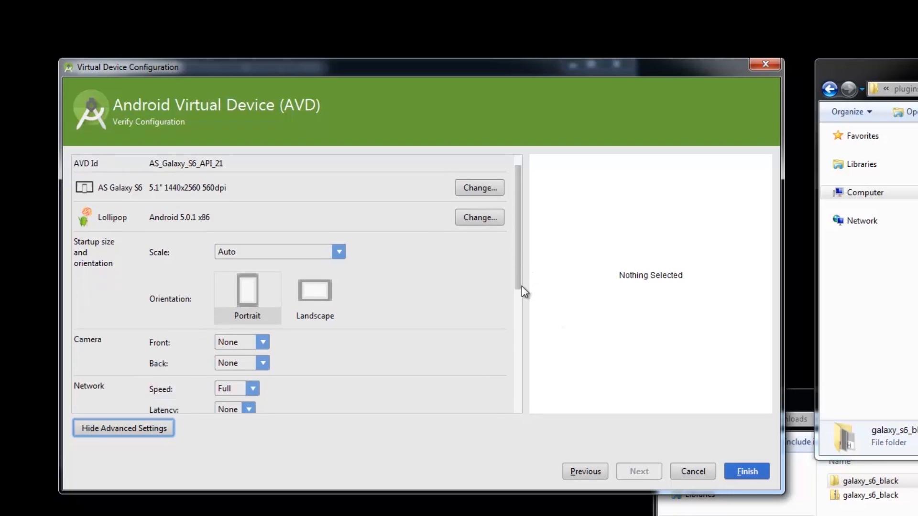
scroll(down, 3)
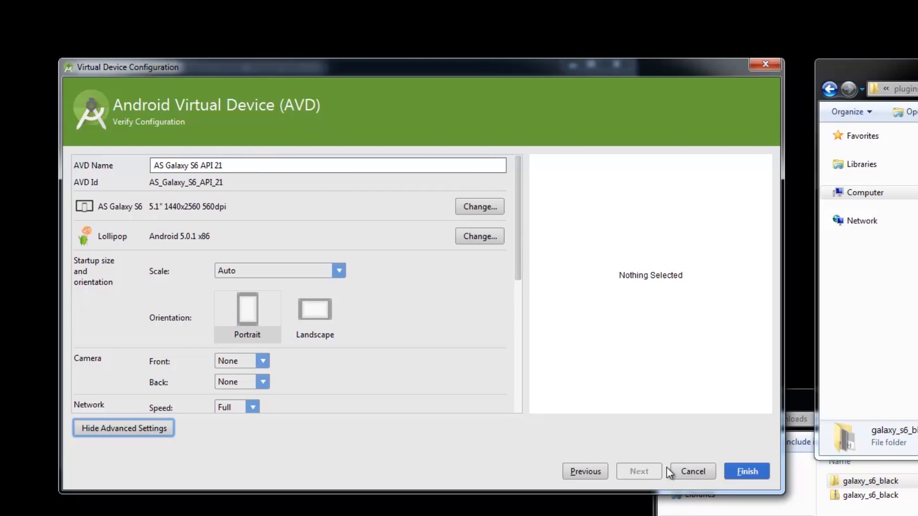
click(746, 472)
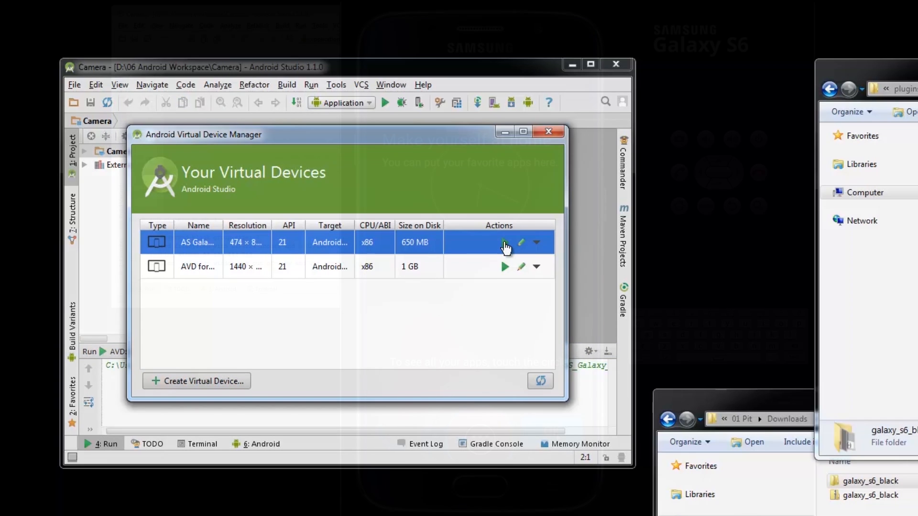
Launch the AS Galaxy S6 API 21 emulator from the AVD Manager.
click(505, 241)
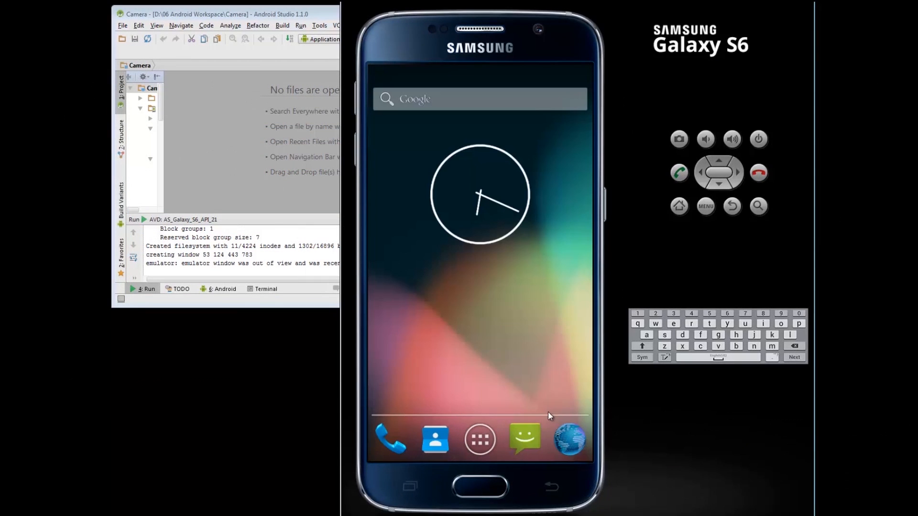
click(757, 139)
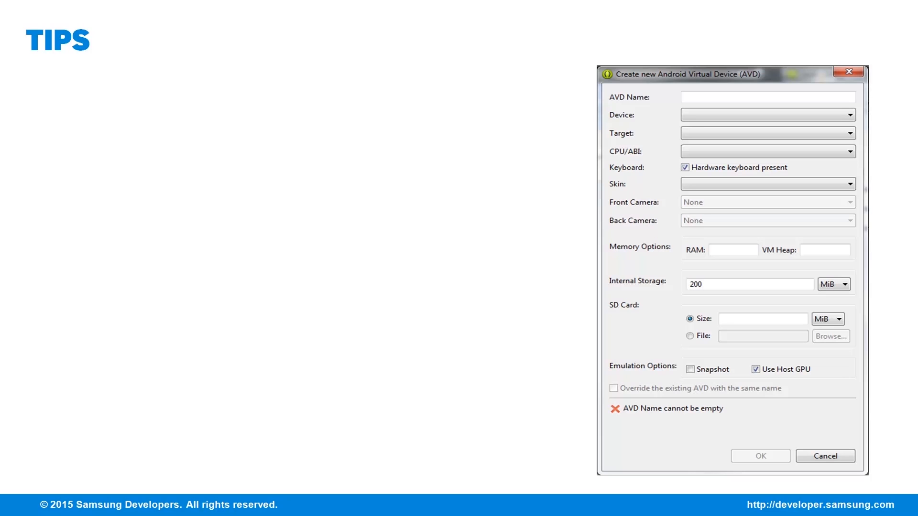
Advance the presentation to the TIPS slide on the Create new AVD dialog.
click(782, 369)
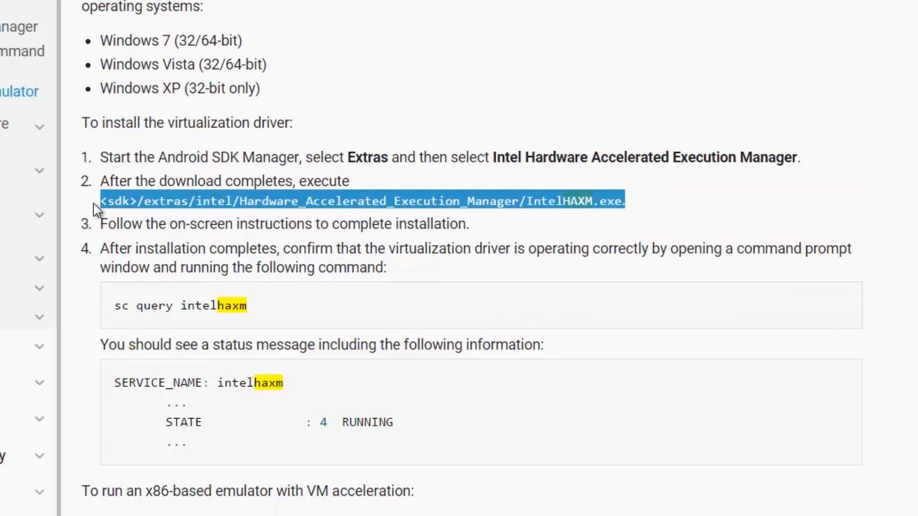
mouse_move(912, 168)
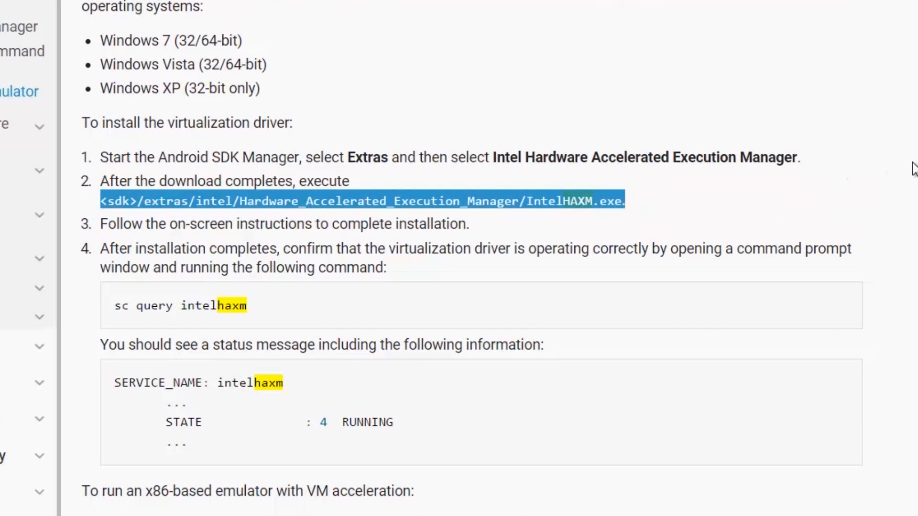
mouse_move(795, 417)
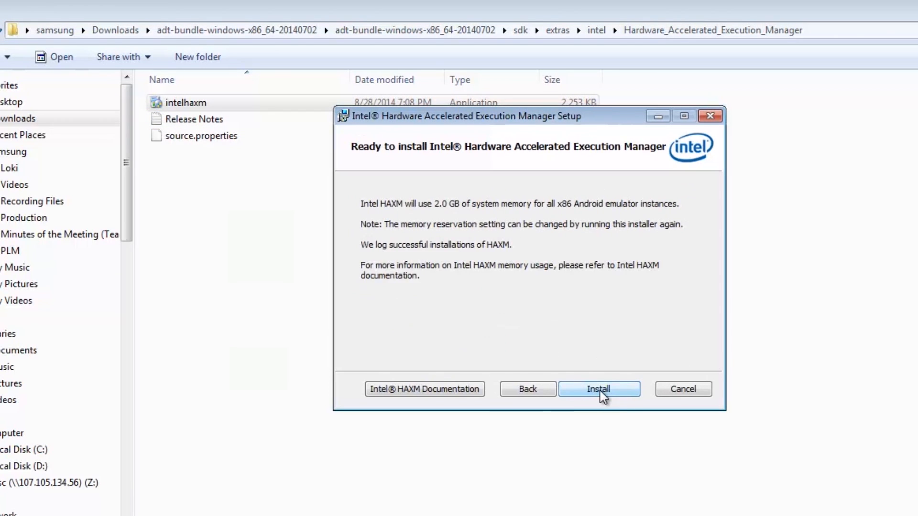
Install Intel HAXM and close the completed setup wizard.
click(599, 389)
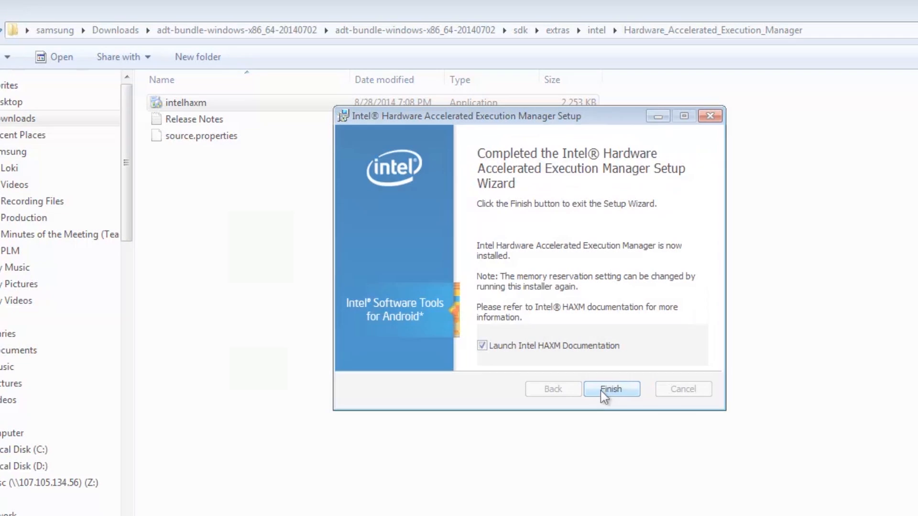
click(611, 389)
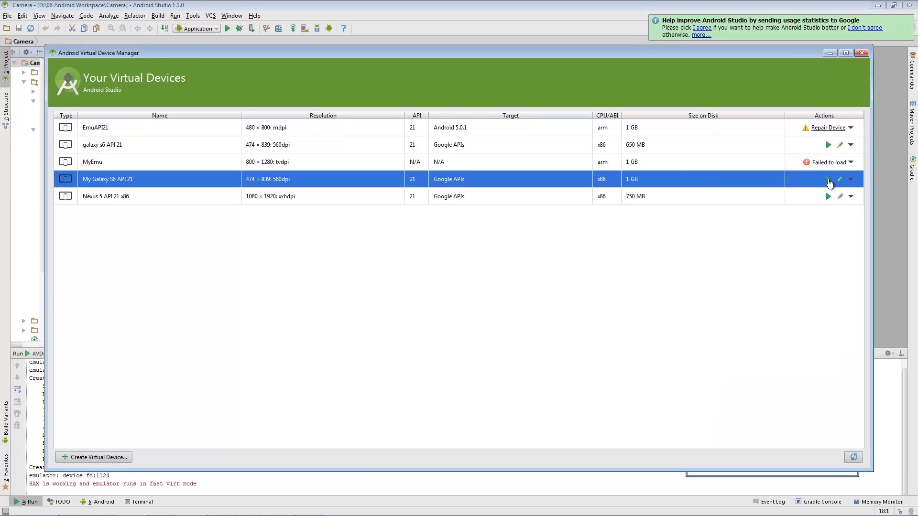
Launch the My Galaxy S6 API 21 device with HAX in fast virt mode.
click(828, 179)
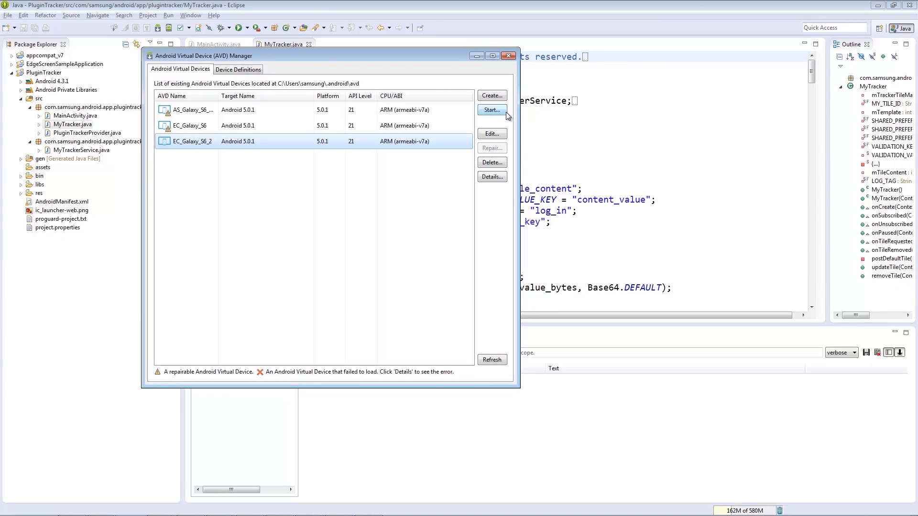
Start the EC_Galaxy_S6_2 virtual device in the Galaxy S6 skin emulator.
click(491, 110)
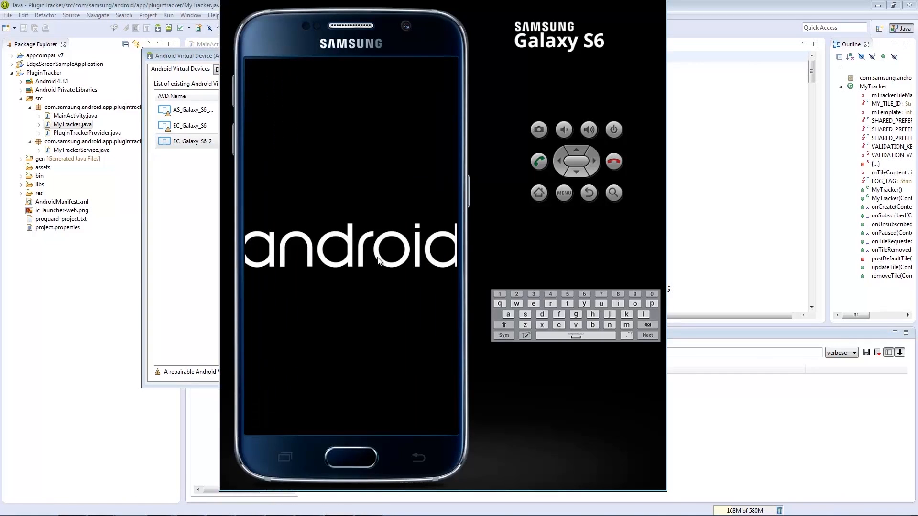
mouse_move(520, 4)
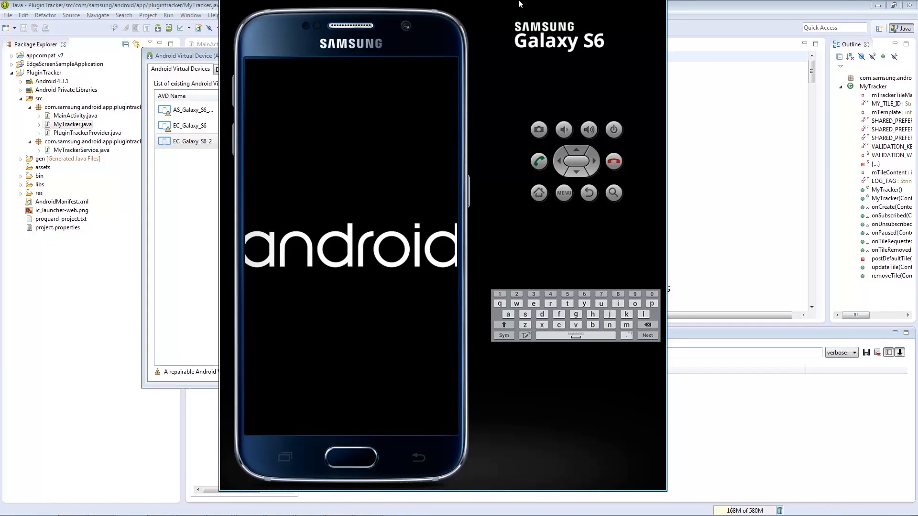